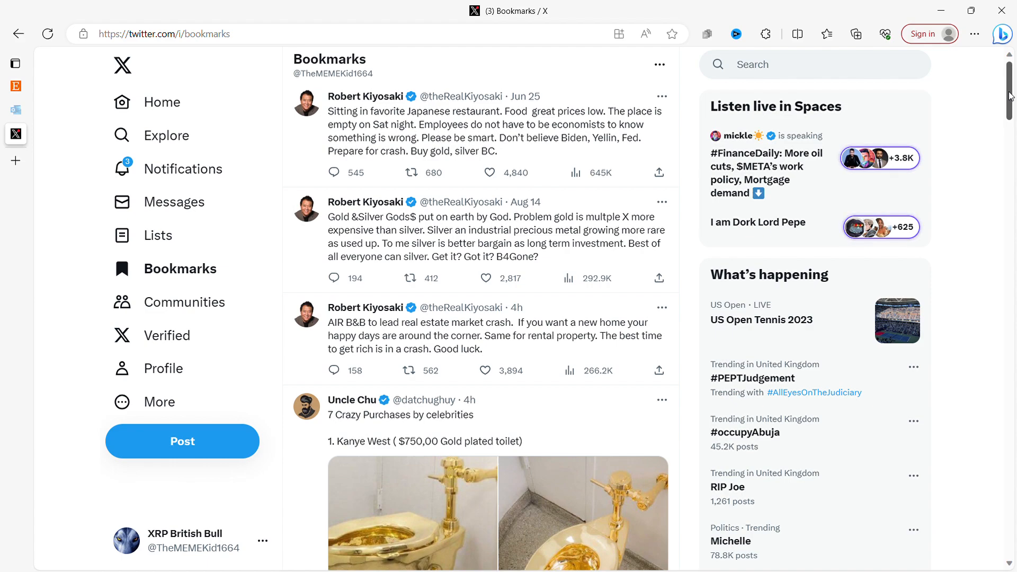
Step: Scroll the Bookmarks feed past the gold toilet post, clicking through the saved posts
scroll("down", 3)
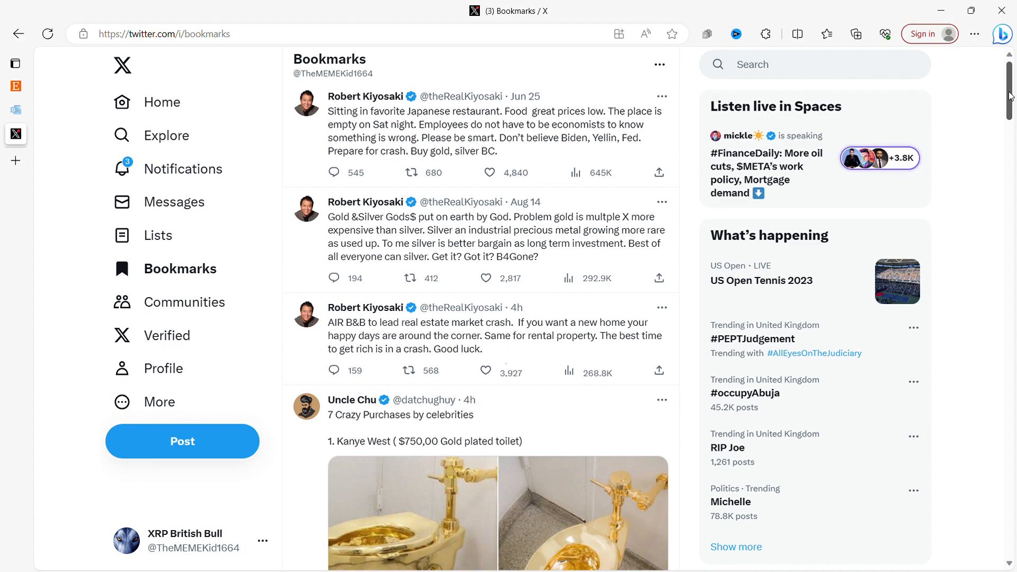
left_click(408, 371)
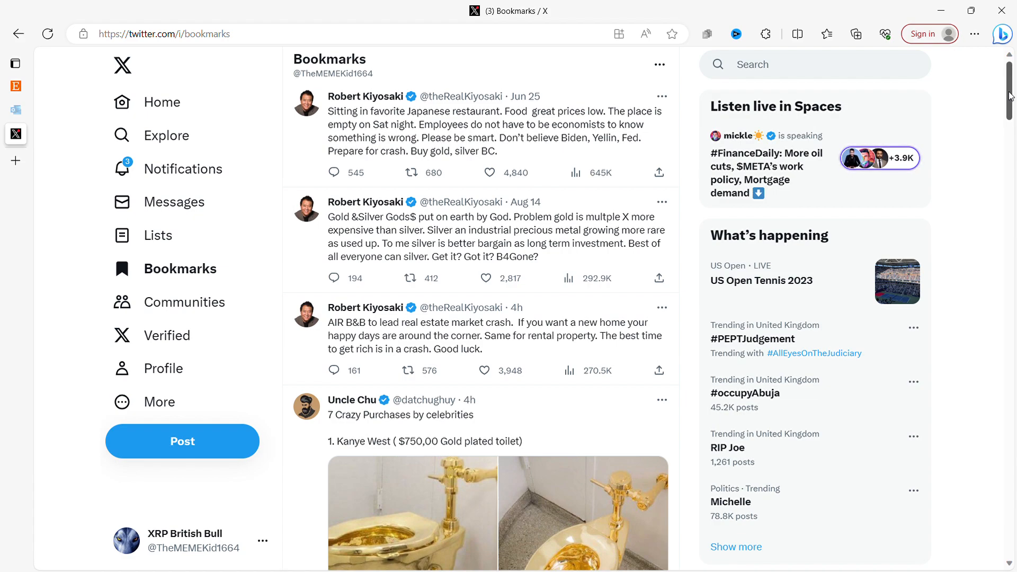
left_click(483, 370)
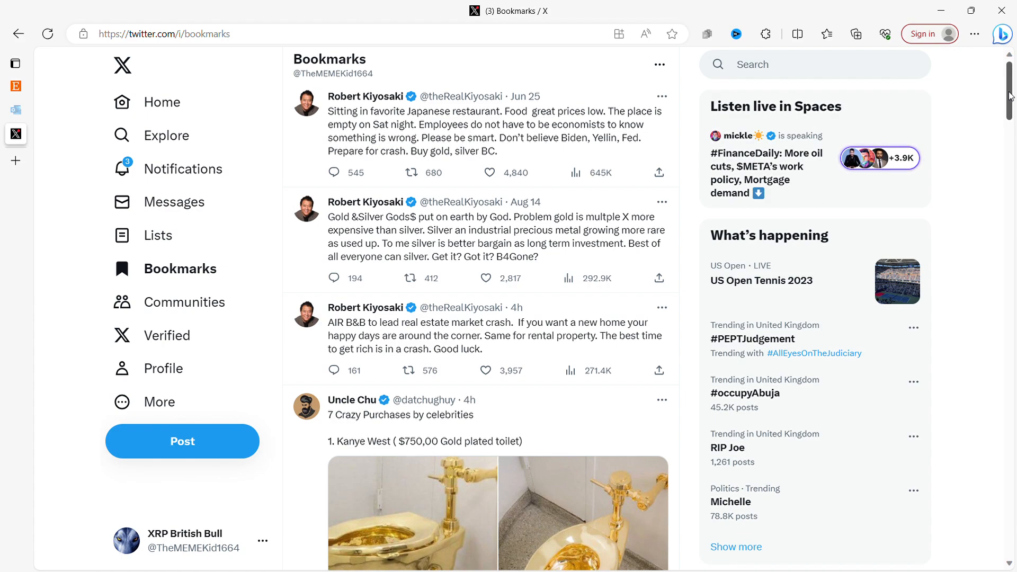
left_click(483, 370)
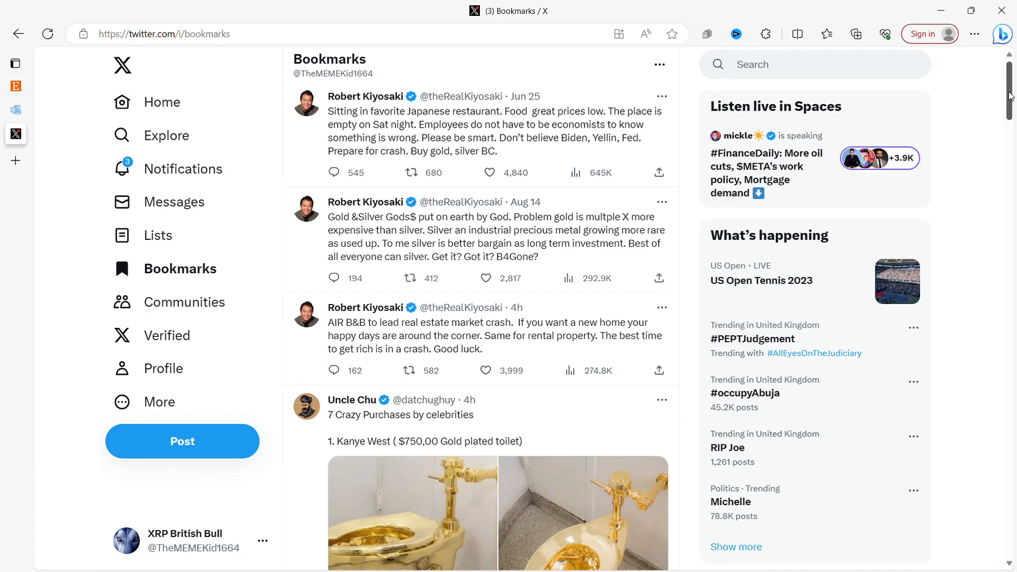
left_click(484, 370)
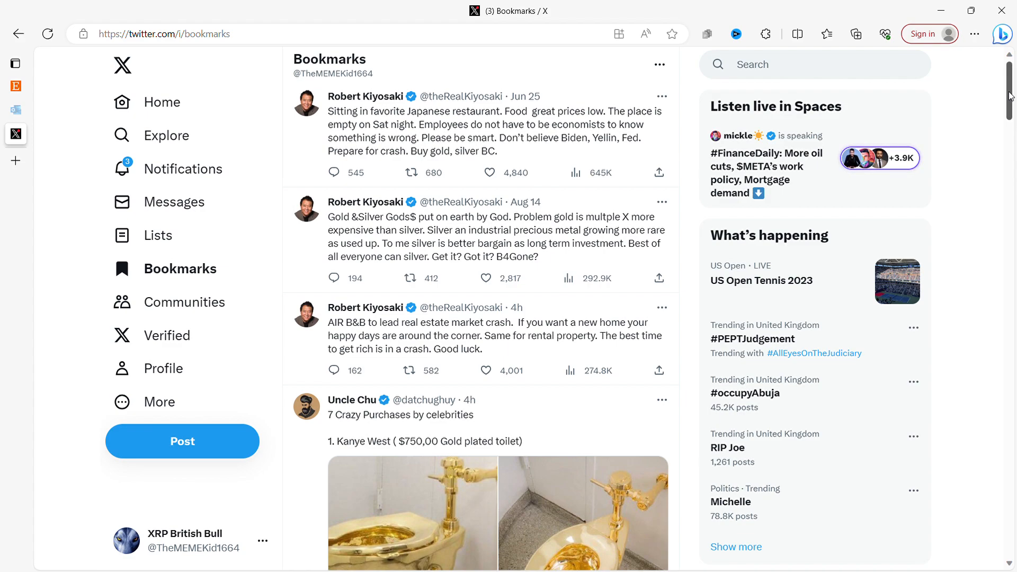
left_click(484, 370)
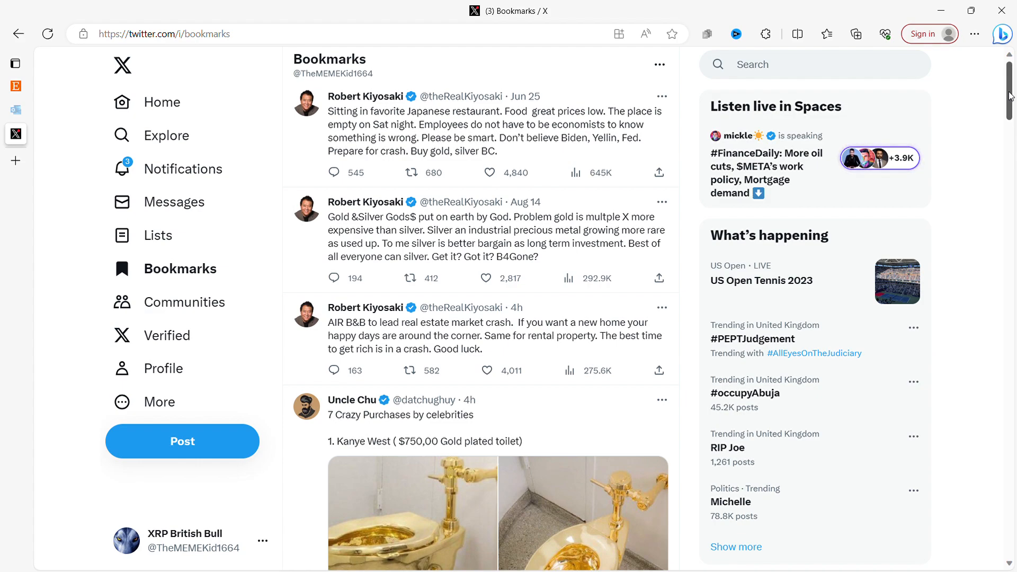
Step: Continue down to the Gold Telegraph and Crypto Eri SBI Japan XRP ODL posts
scroll("down", 3)
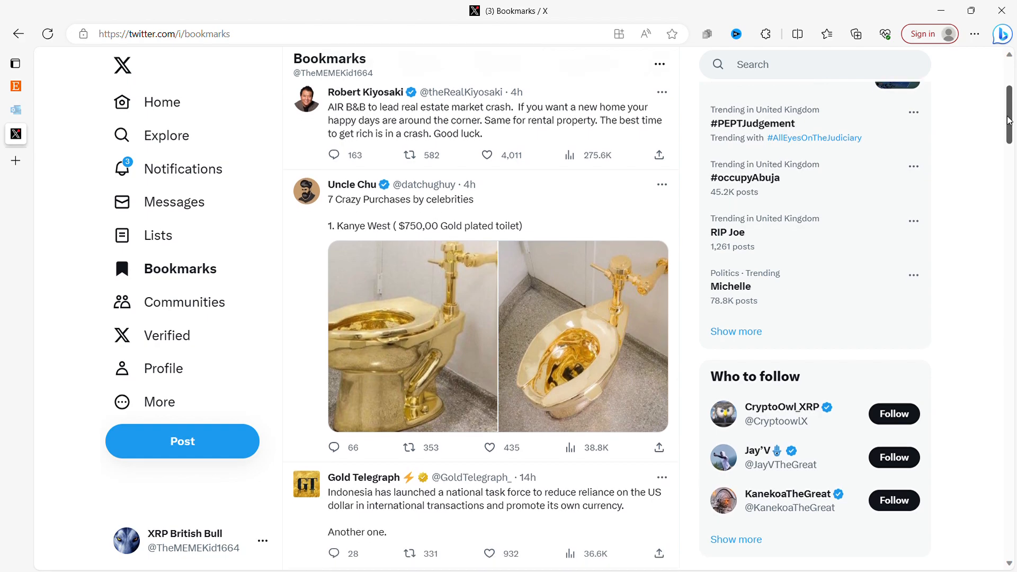
left_click(487, 154)
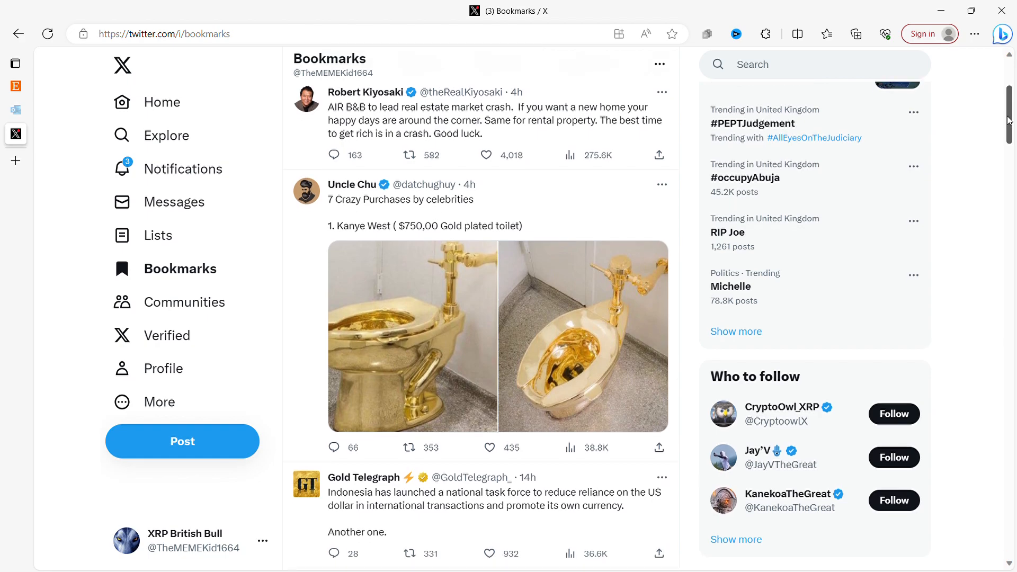
scroll("up", 3)
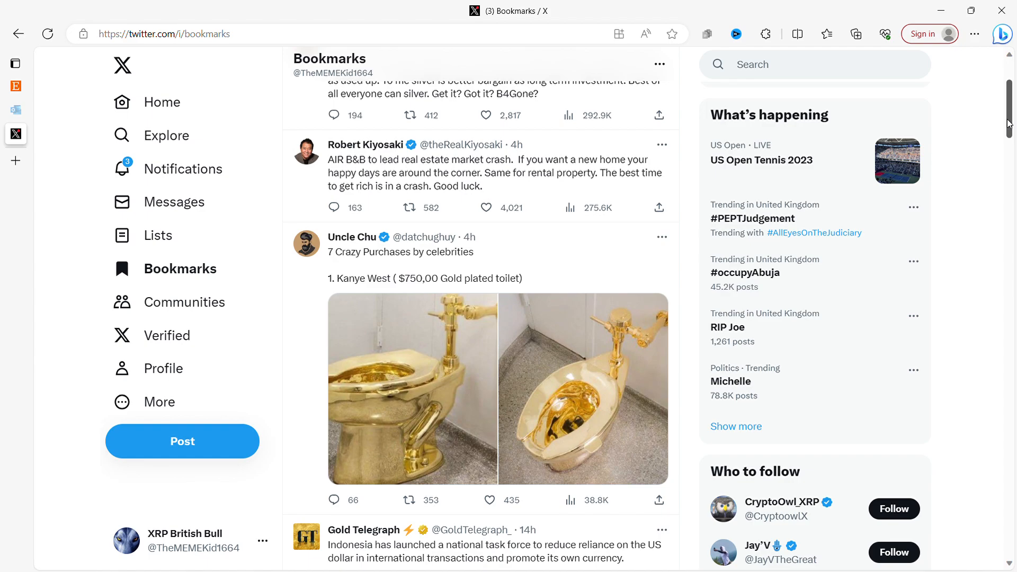
scroll("down", 3)
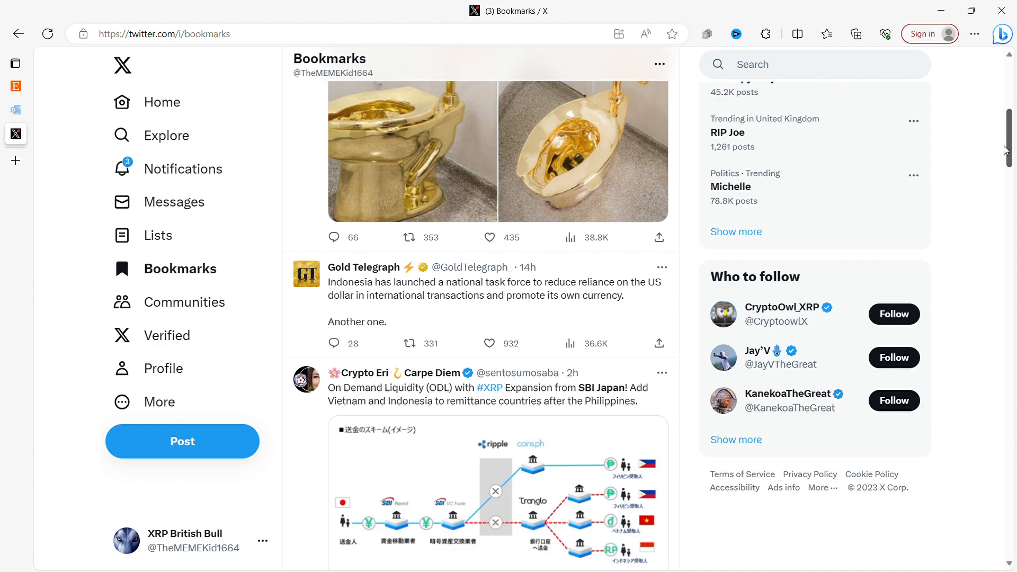
mouse_move(1009, 148)
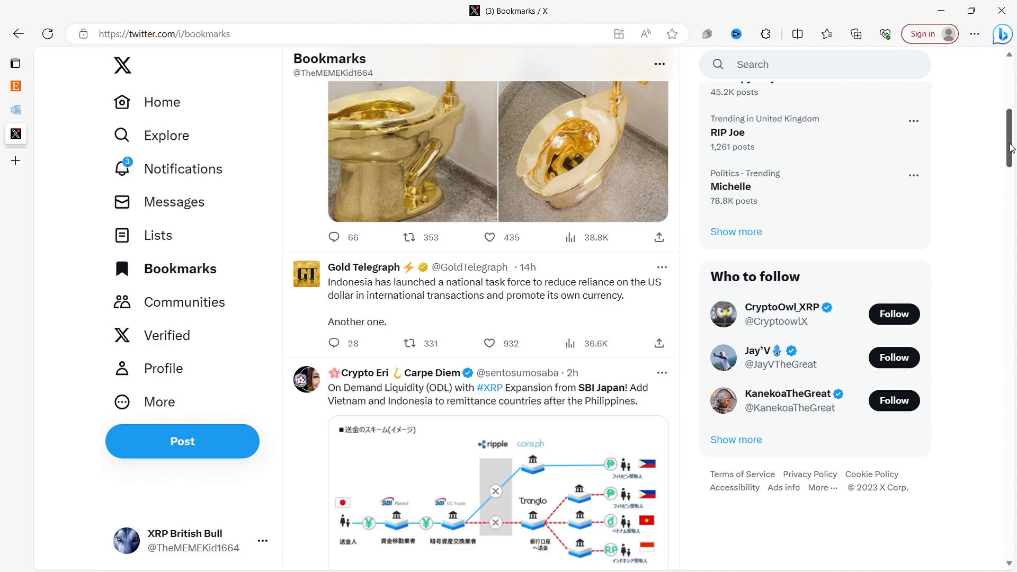
Step: Scroll down to Cryptoinsightuk's Ripple-joins-BIS taskforce tweet with its annotated member list
scroll("down", 3)
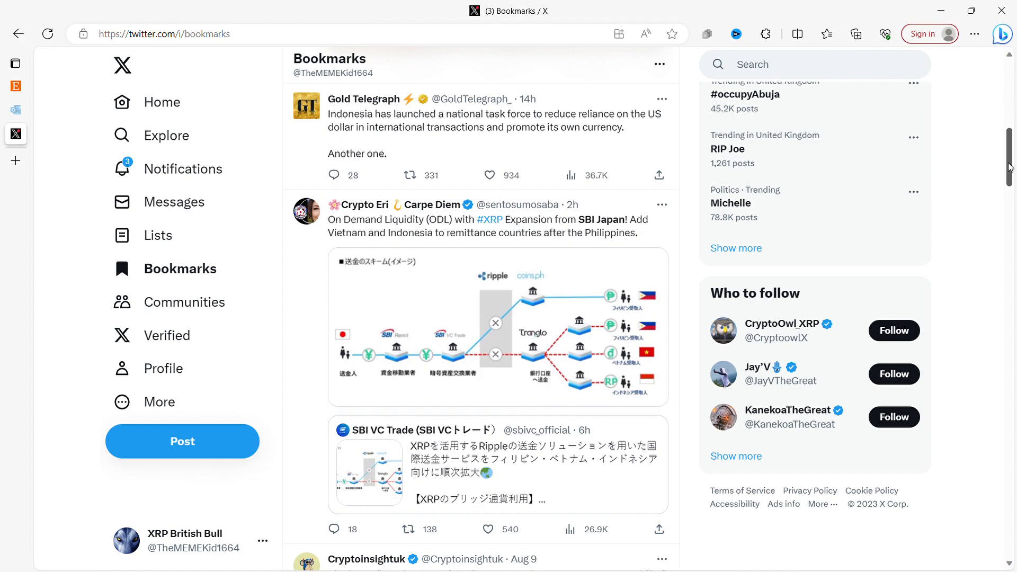
scroll("down", 3)
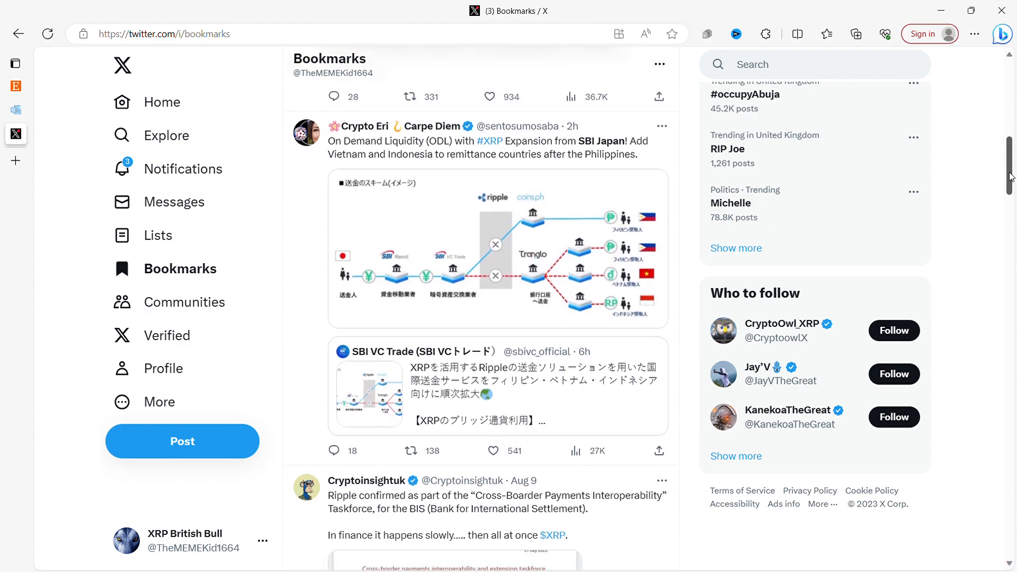
scroll("down", 3)
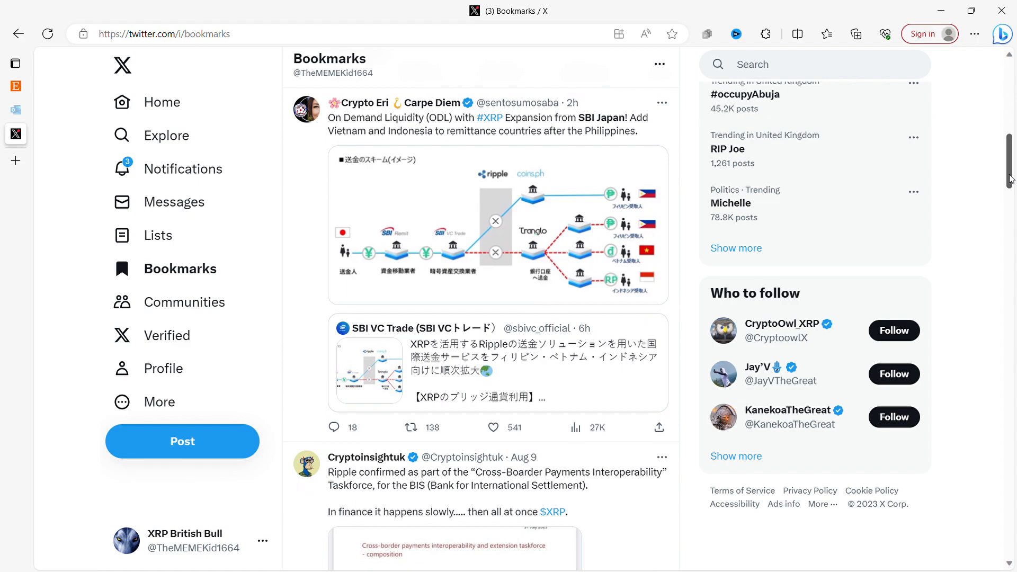
scroll("down", 3)
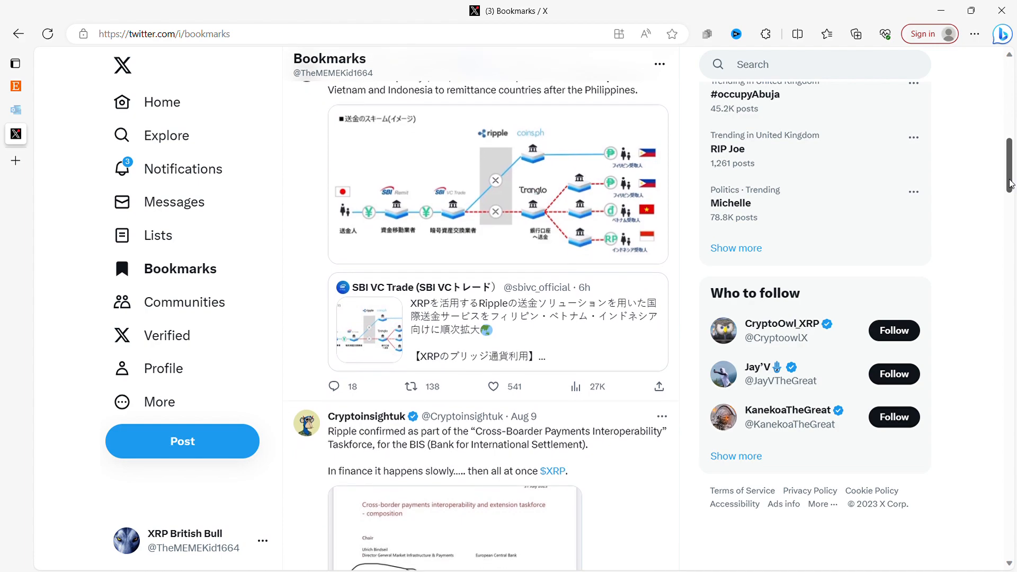
scroll("up", 3)
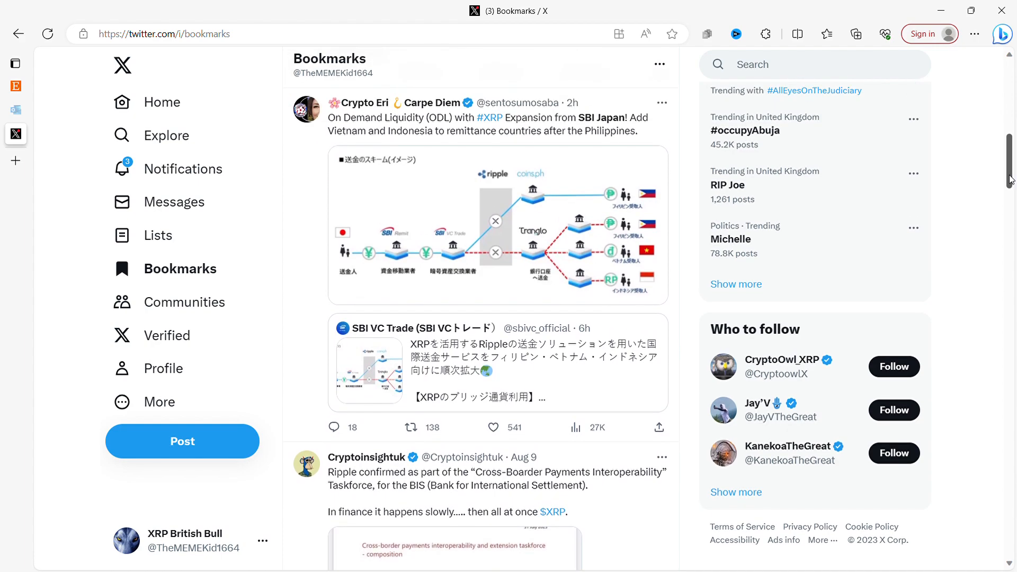
scroll("down", 3)
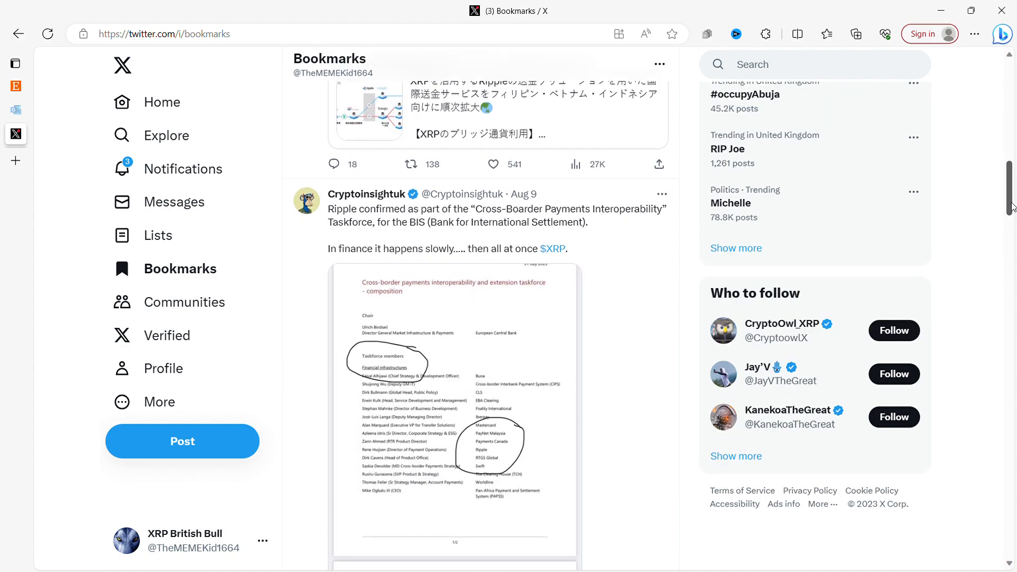
scroll("down", 3)
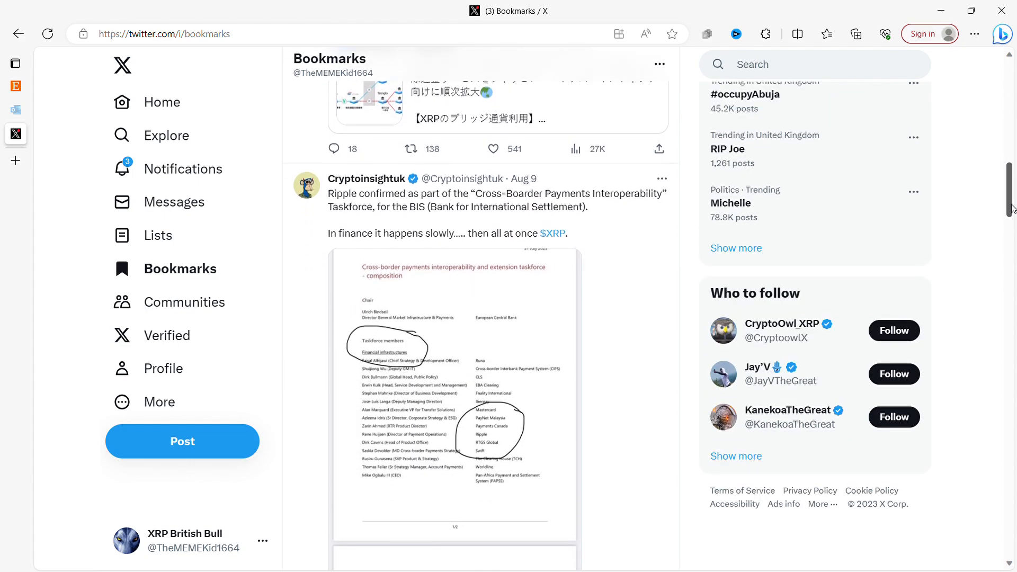
scroll("down", 3)
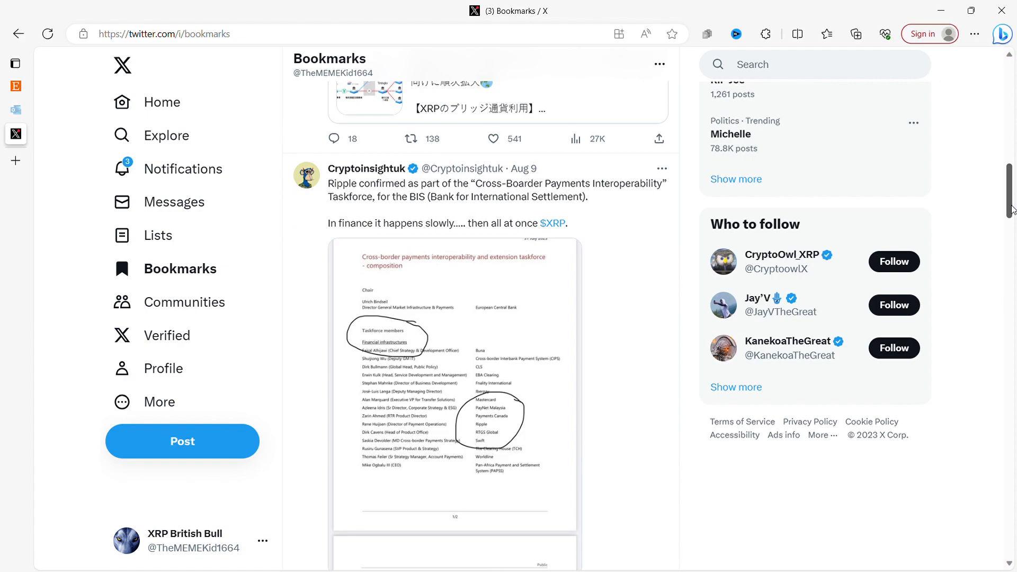
Step: Scroll past the BIS quote to XRPcryptowolf's Visa-Solana question and xrpnews.crypto's XRP/USD chart
scroll("down", 3)
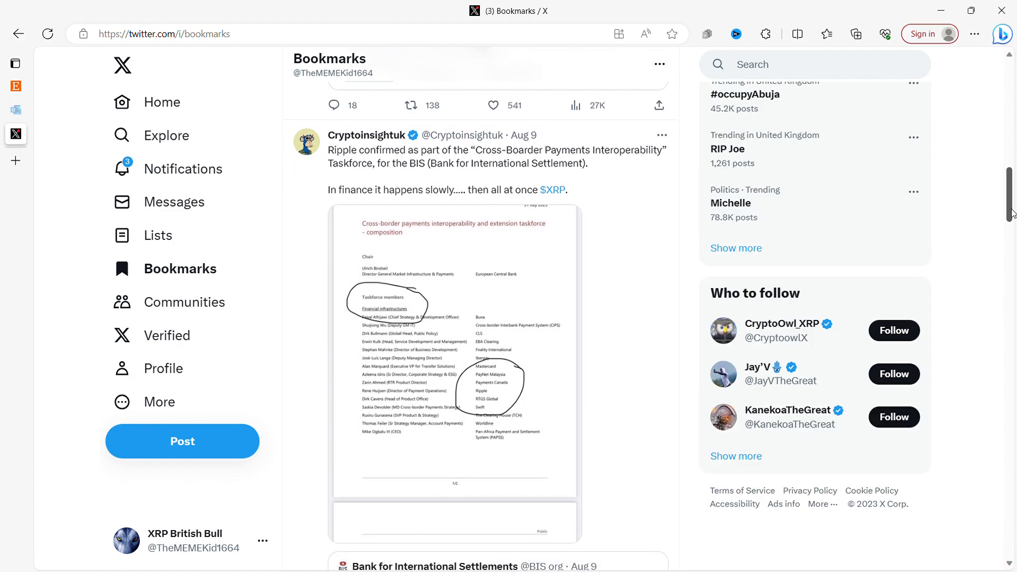
scroll("down", 3)
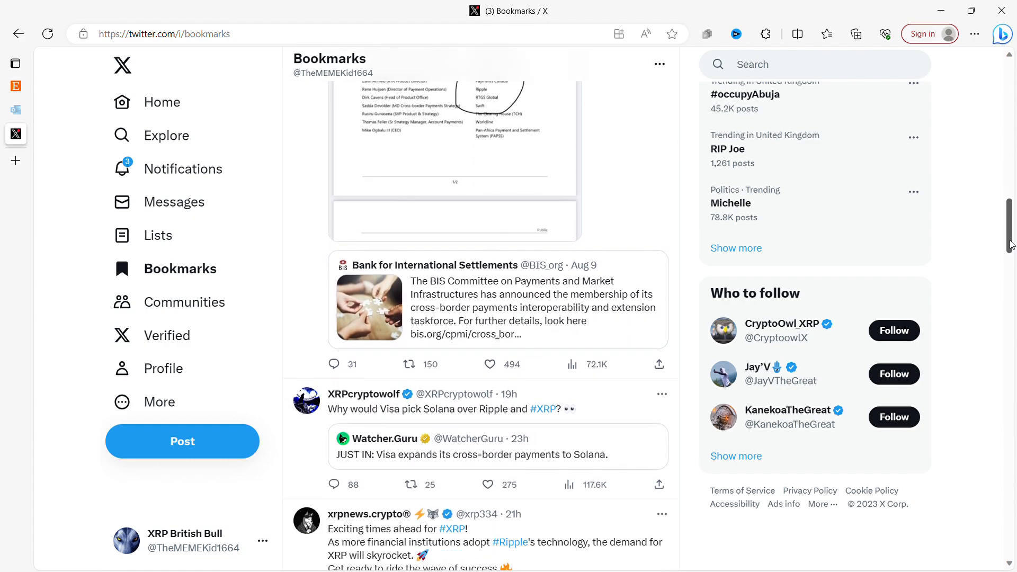
scroll("down", 3)
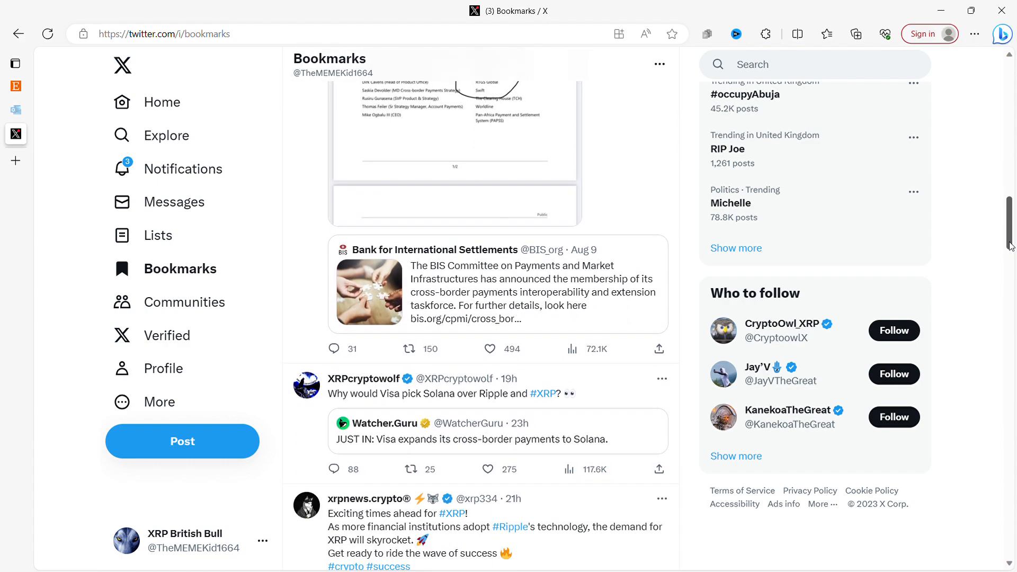
scroll("down", 3)
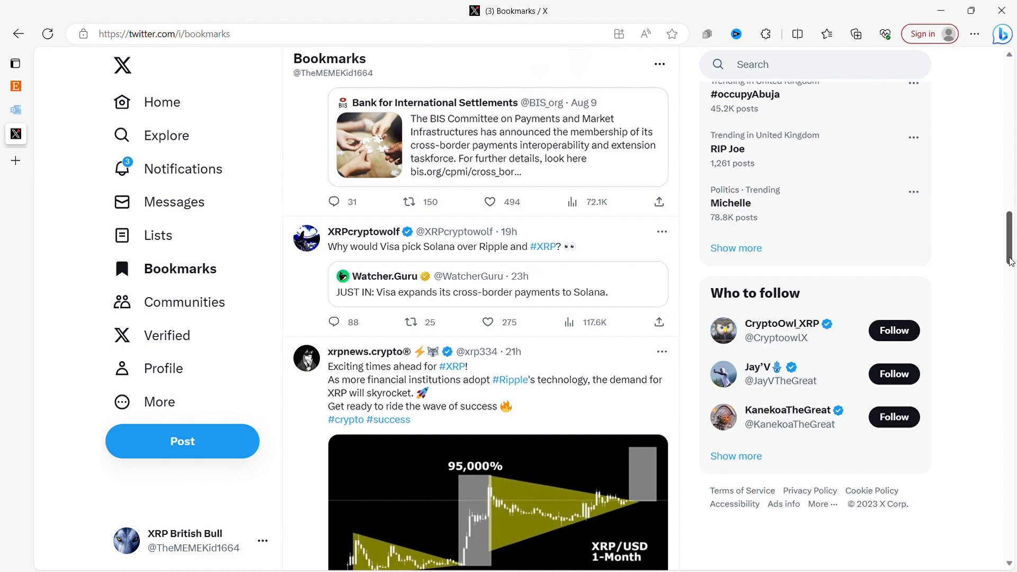
Step: Return near the top to Robert Kiyosaki's Airbnb post and Uncle Chu's gold toilet post
scroll("down", 3)
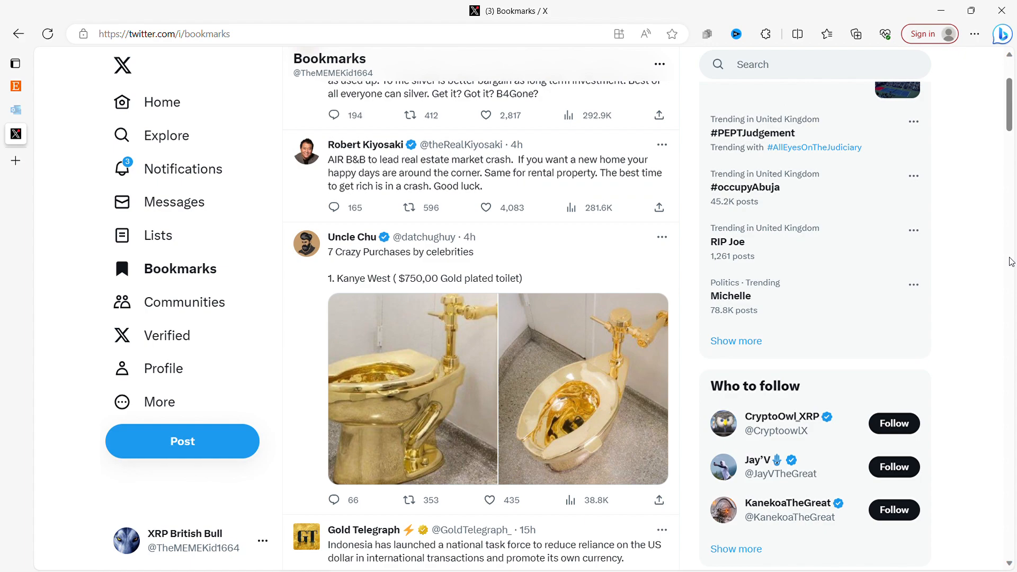
left_click(483, 208)
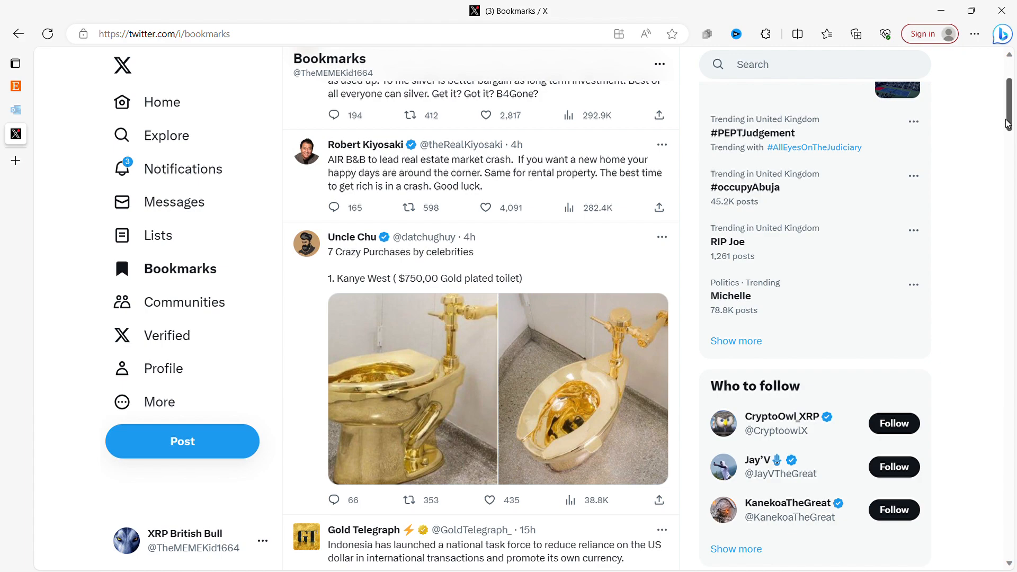
Step: Scroll back down to the xrpnews.crypto chart video and Crypto Eri's 'Ripple SHIFTS to the Builders' post
scroll("down", 3)
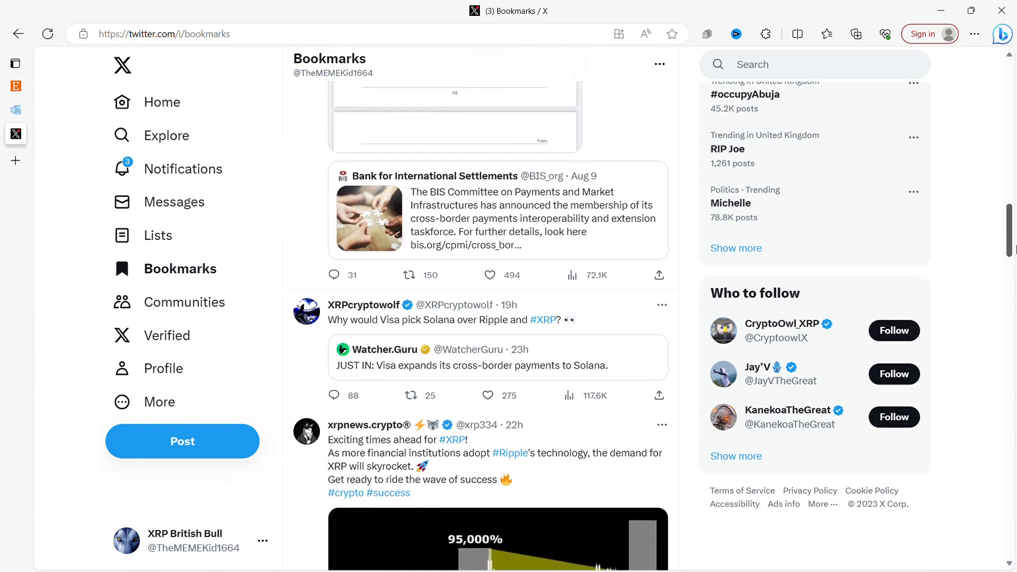
scroll("down", 3)
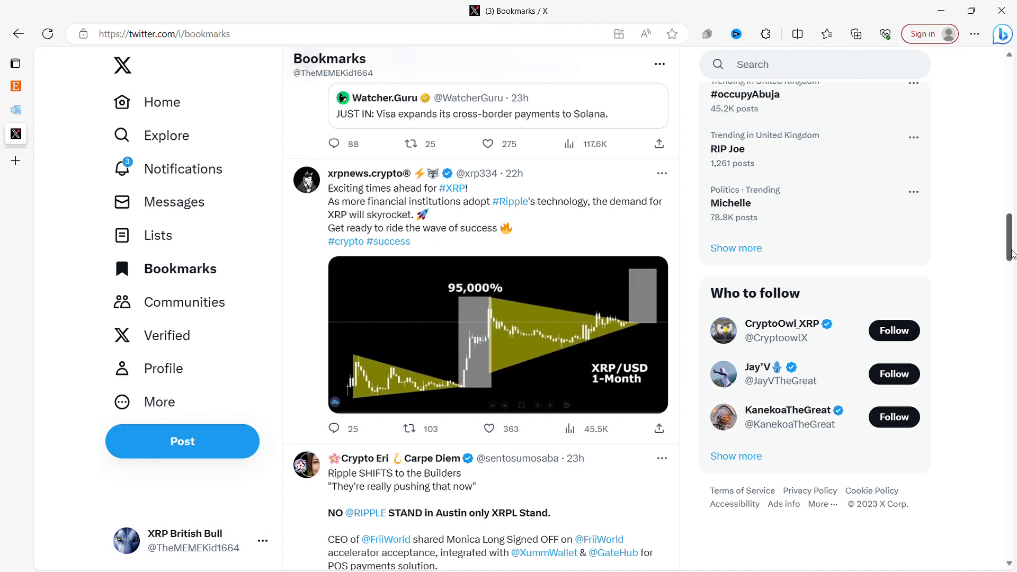
scroll("up", 3)
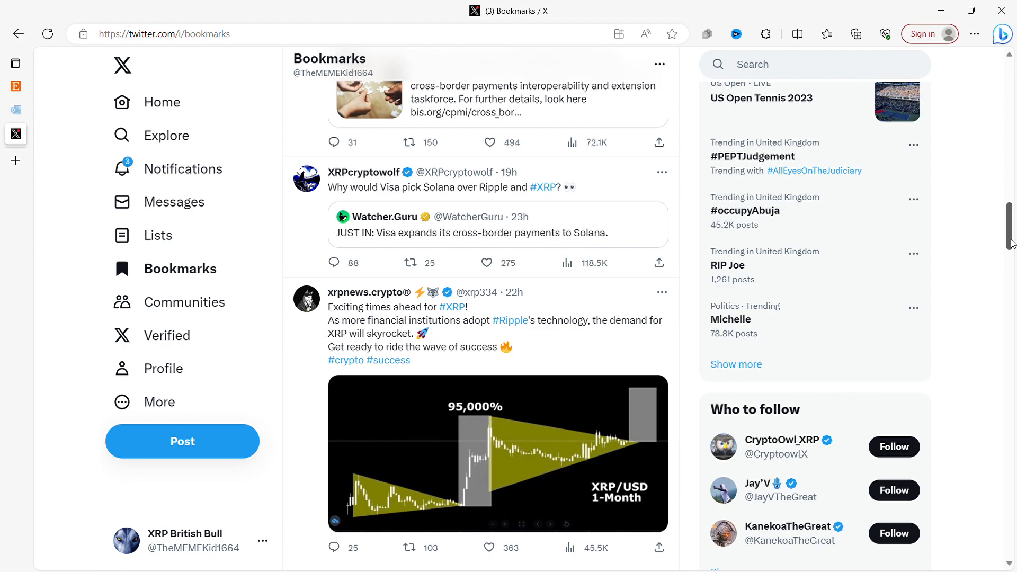
Step: Bring Crypto Eri's 'Ripple SHIFTS to the Builders' video post into view above EDO FARINA's post
scroll("down", 3)
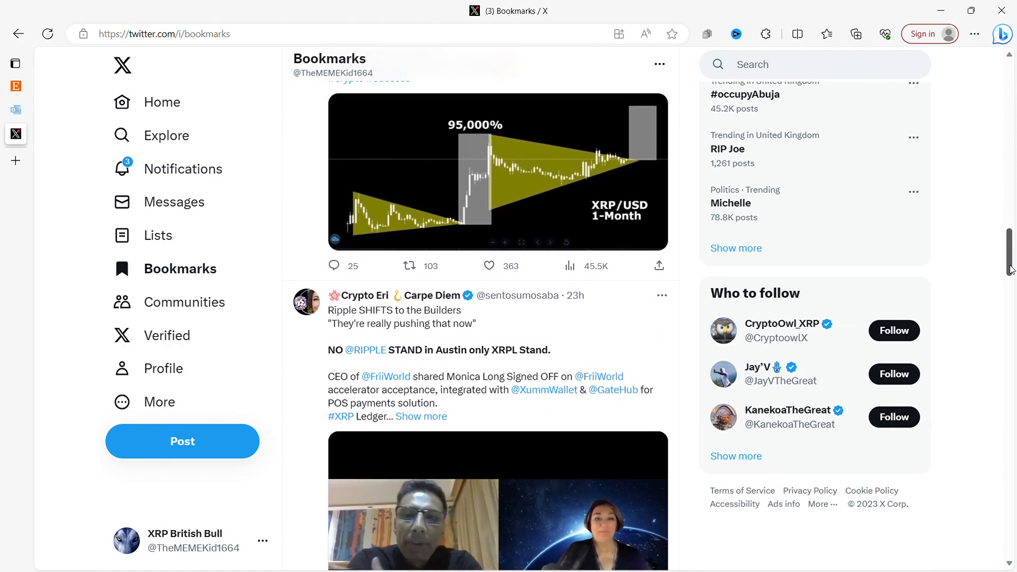
scroll("down", 3)
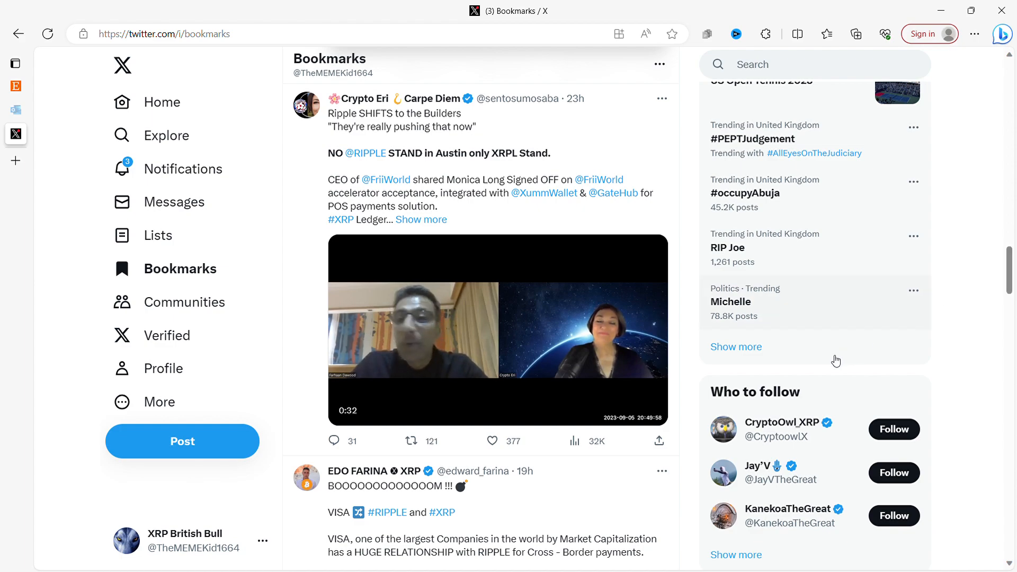
Step: Play the Ripple builders interview video through to its 1:01 end
left_click(498, 329)
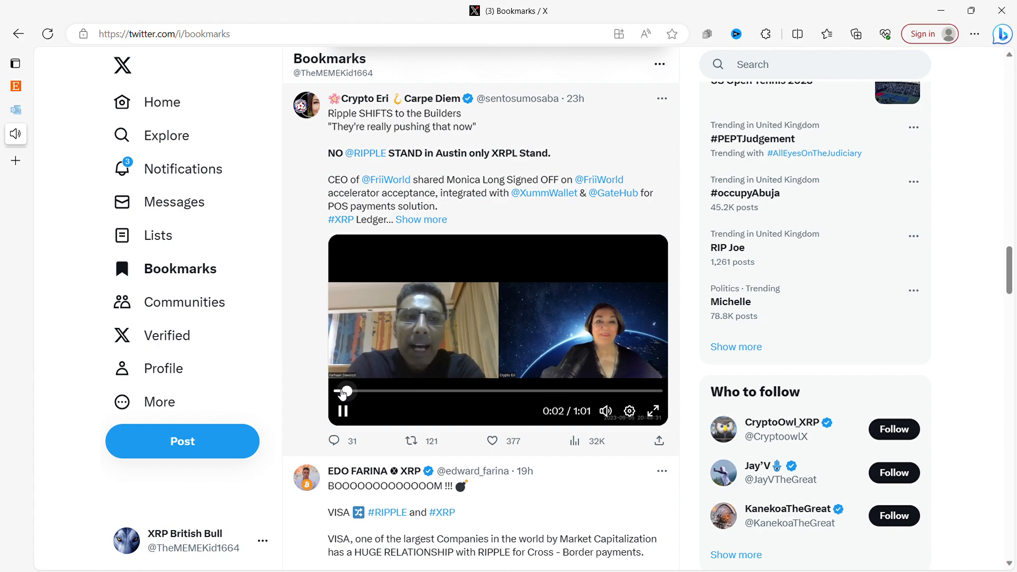
scroll("down", 3)
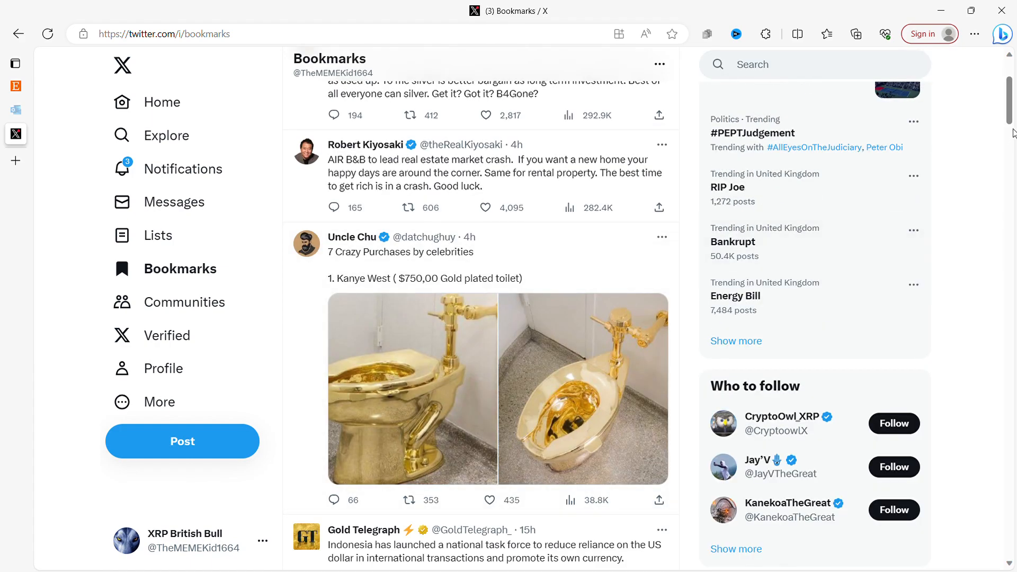
scroll("down", 3)
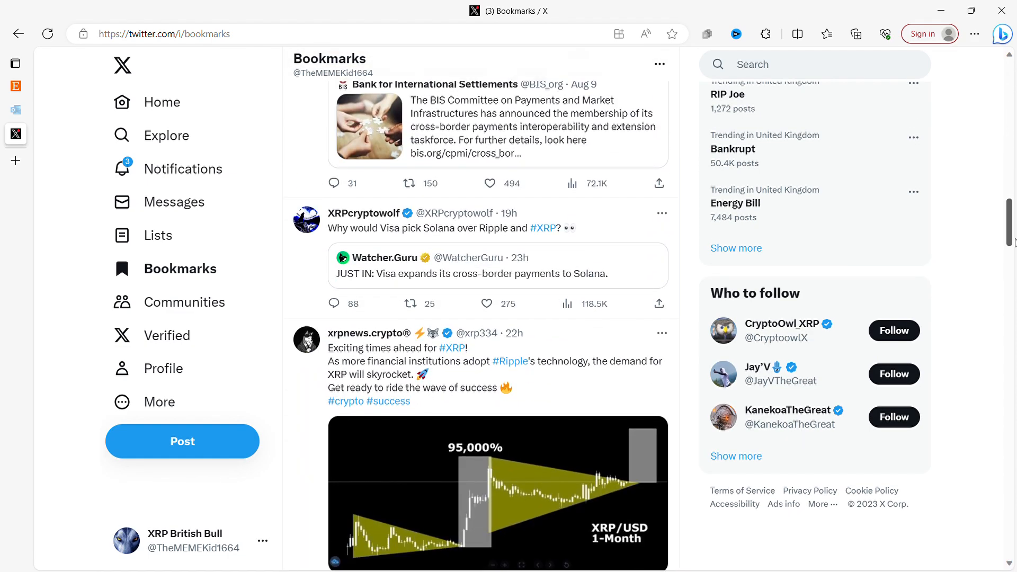
scroll("down", 3)
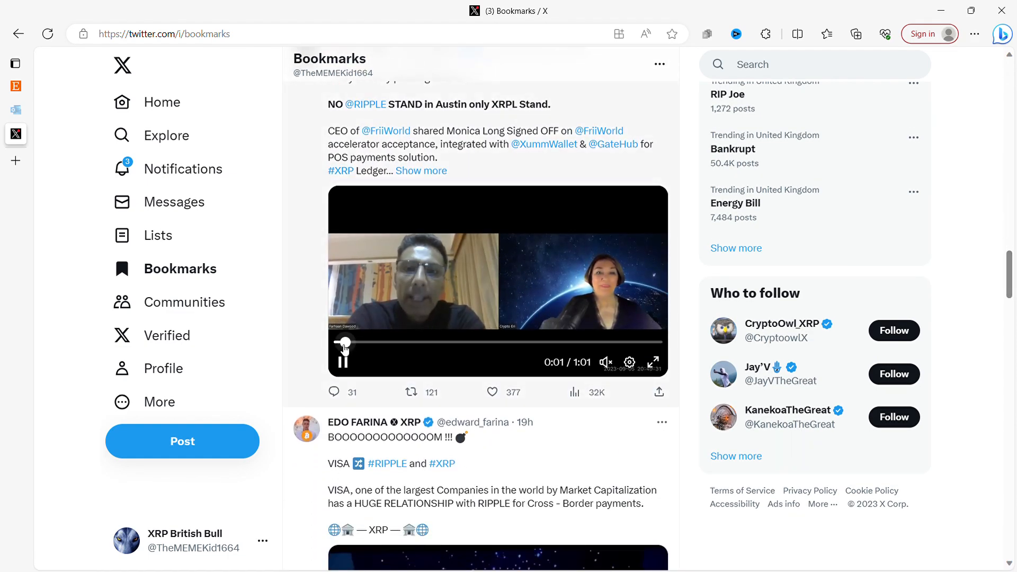
left_click(604, 362)
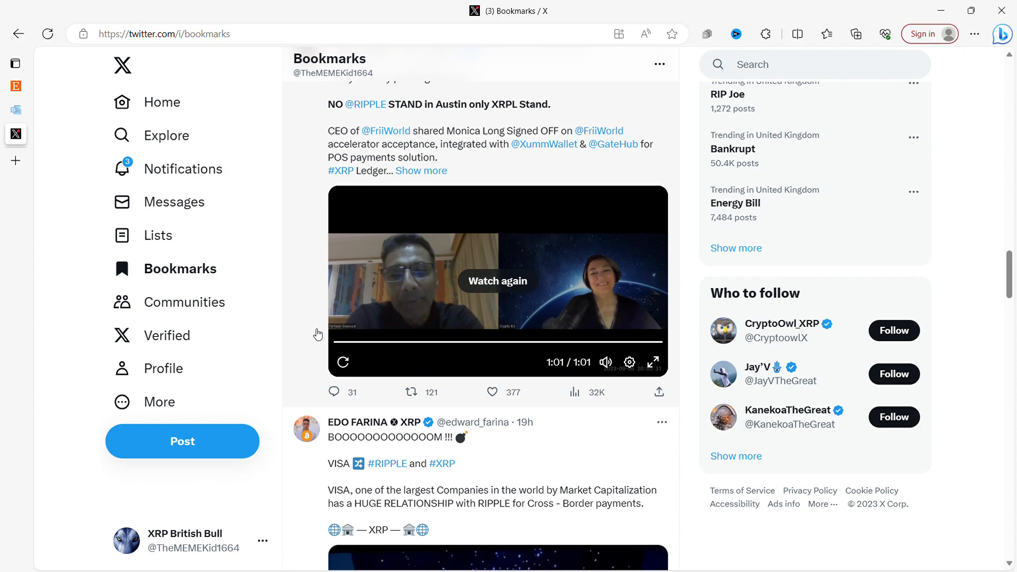
mouse_move(539, 211)
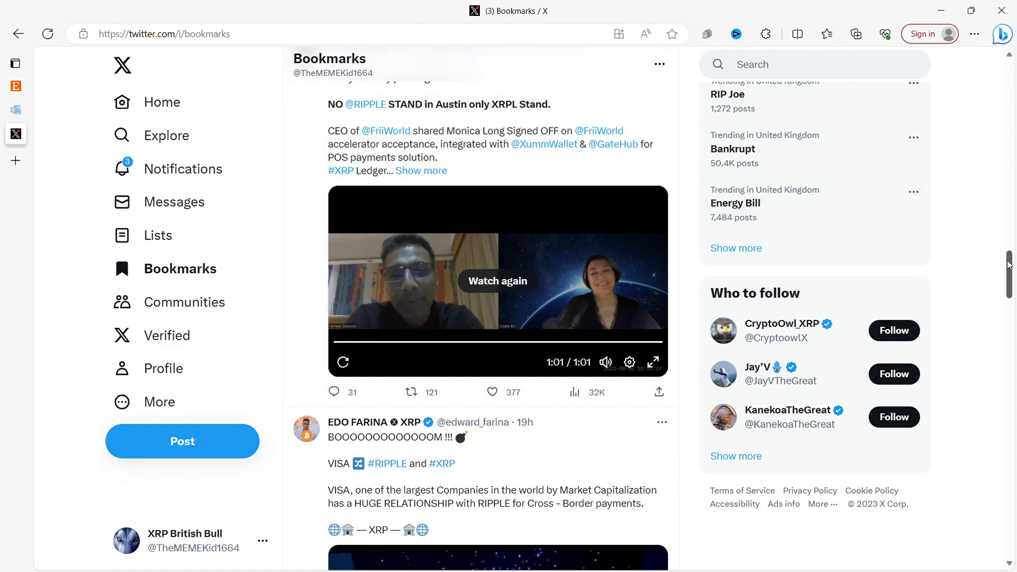
Step: Scroll down to EDO FARINA's 'BOOOOOOM!!! VISA #RIPPLE and #XRP' video post
scroll("down", 3)
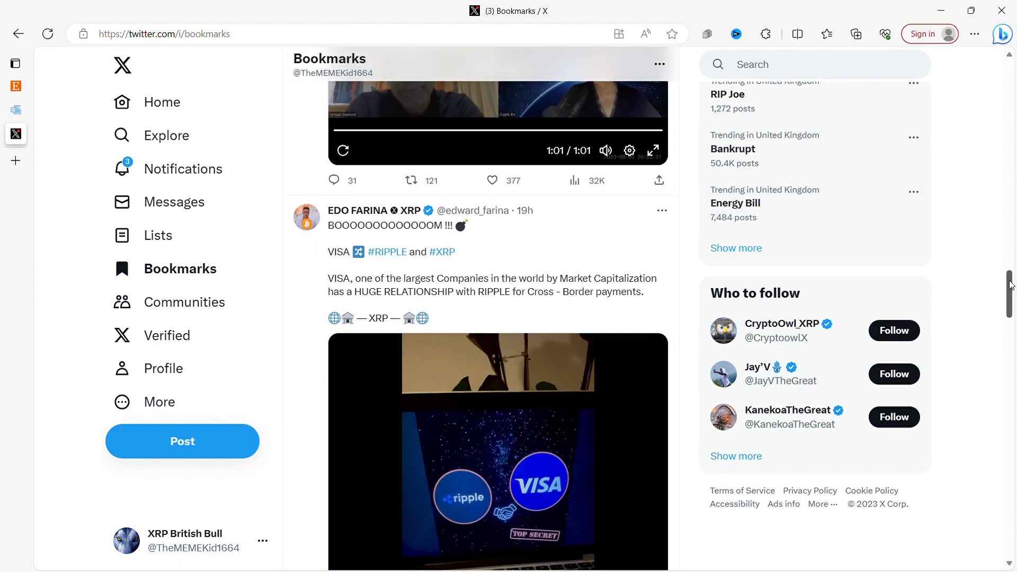
scroll("down", 3)
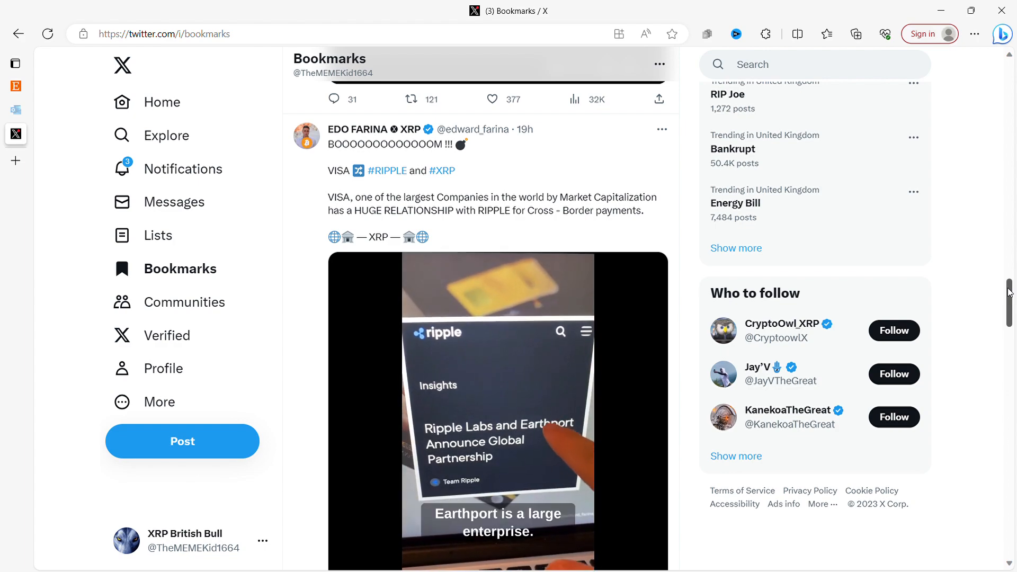
scroll("down", 3)
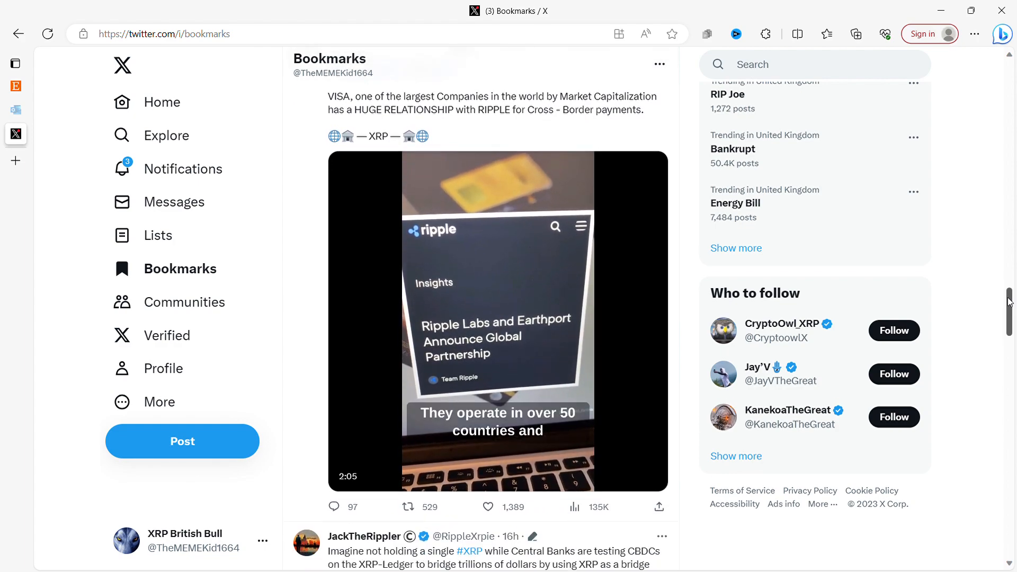
Step: Play the Visa and Ripple video and pause it at 1:12 of 2:25
left_click(497, 321)
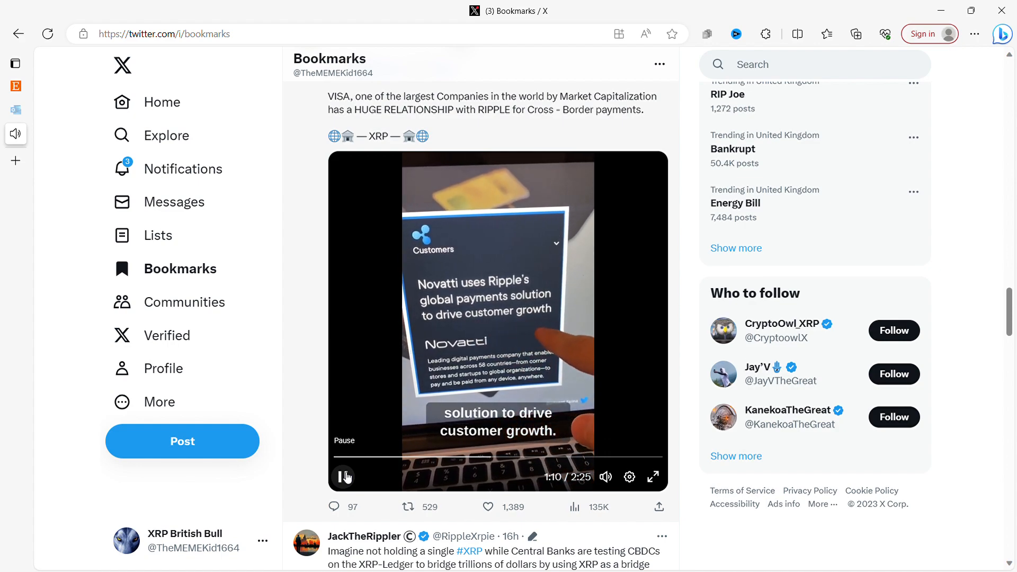
left_click(344, 477)
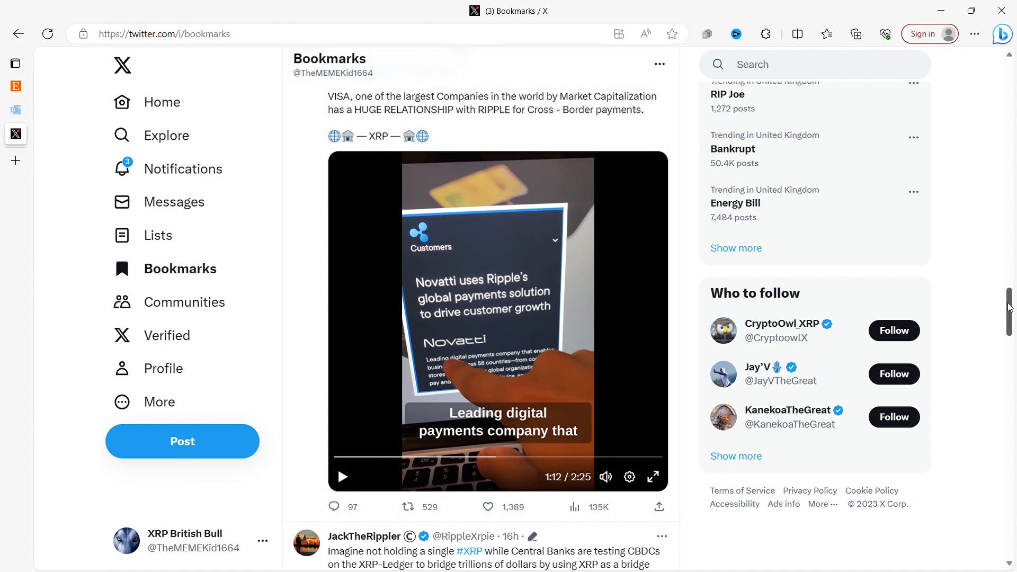
scroll("down", 3)
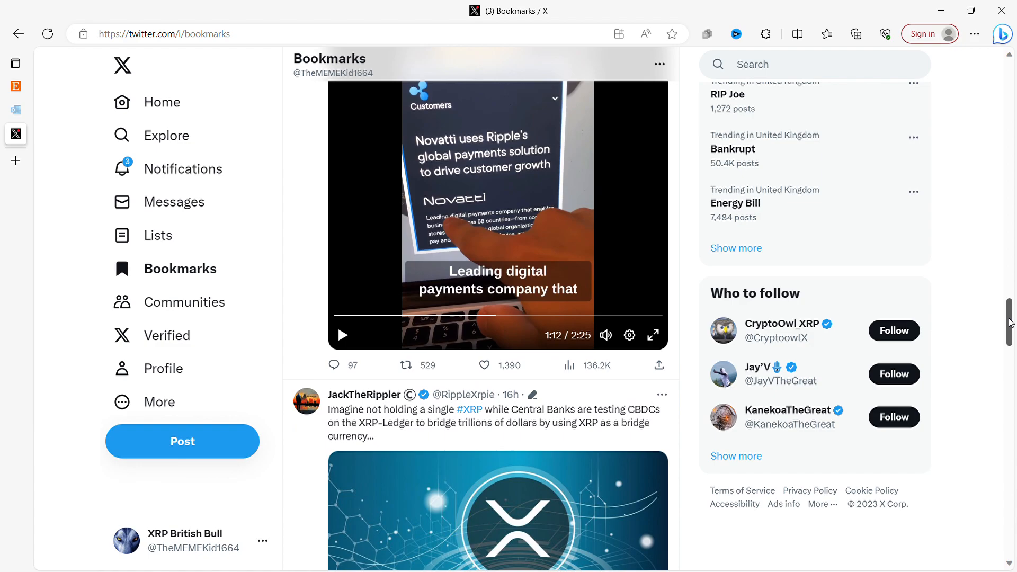
scroll("down", 3)
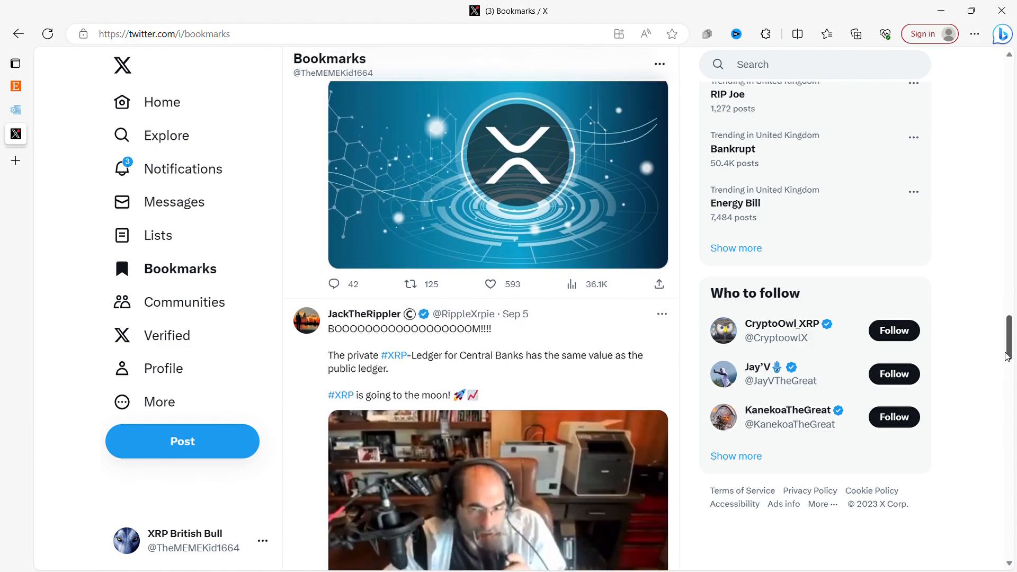
scroll("down", 3)
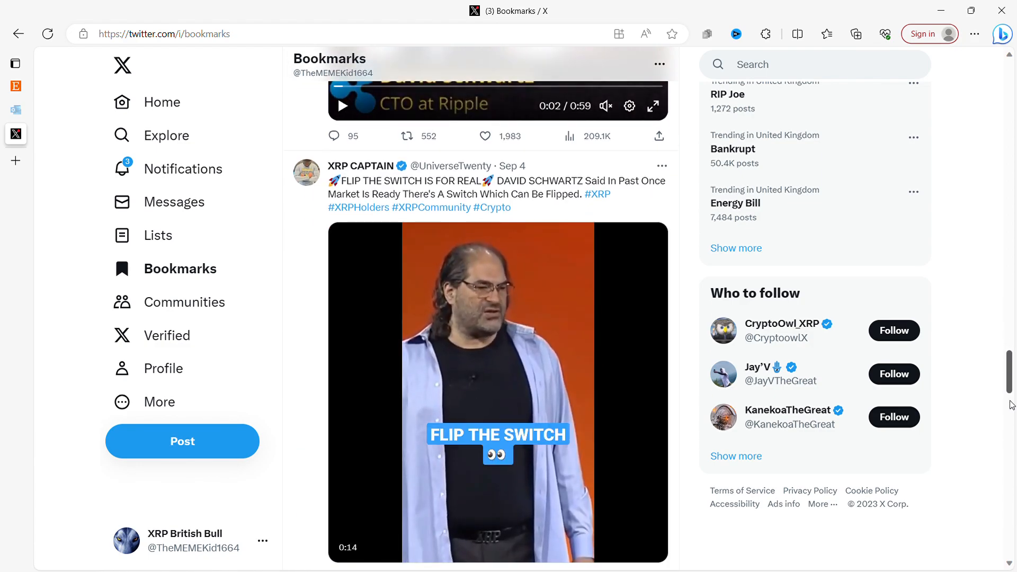
scroll("down", 3)
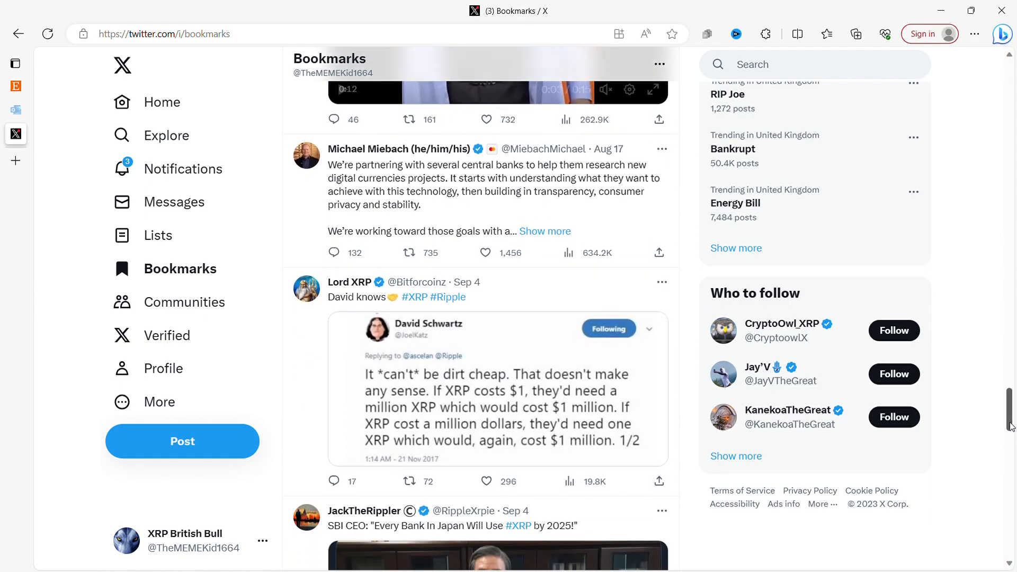
scroll("down", 3)
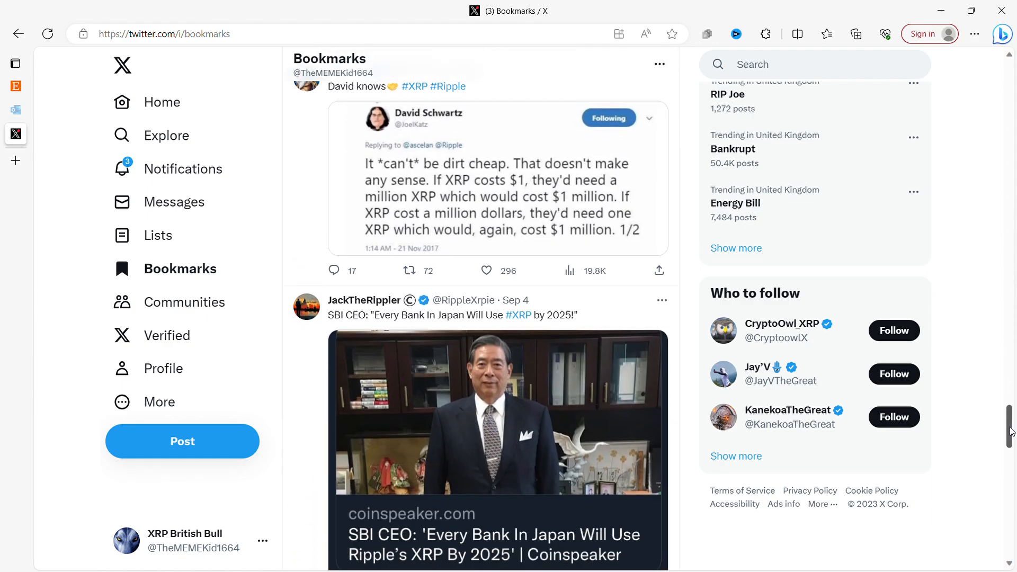
scroll("down", 3)
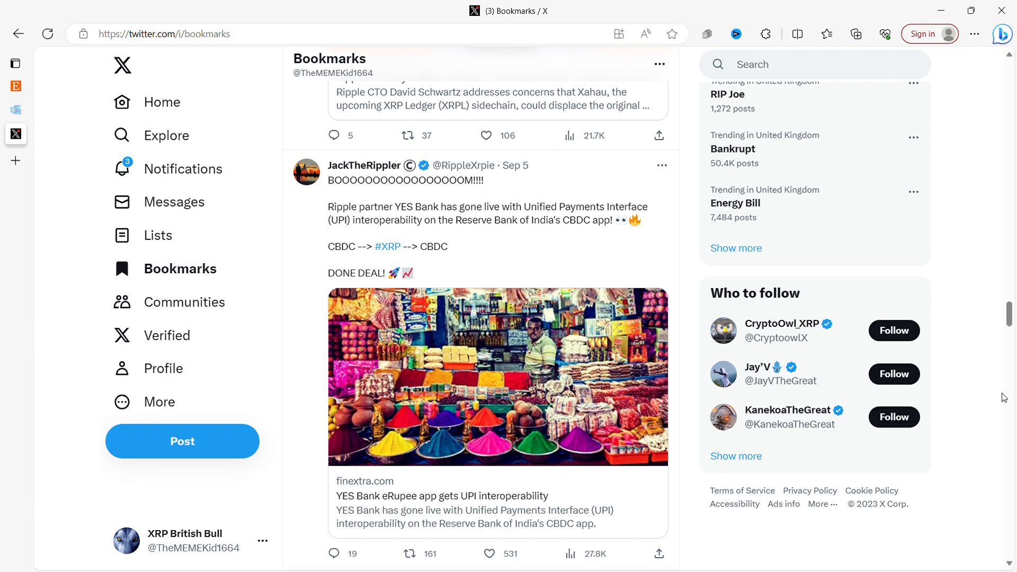
scroll("down", 3)
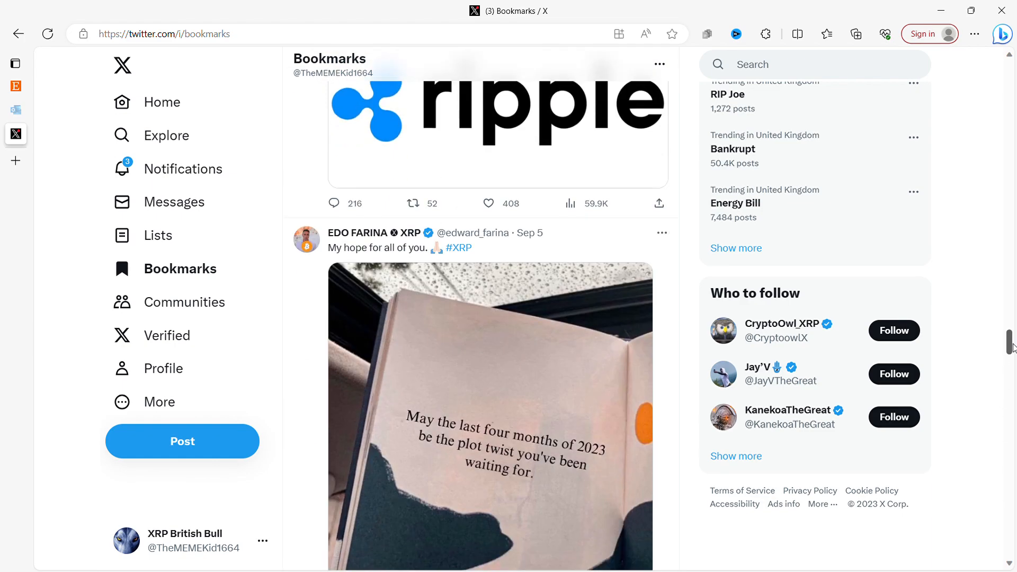
scroll("down", 3)
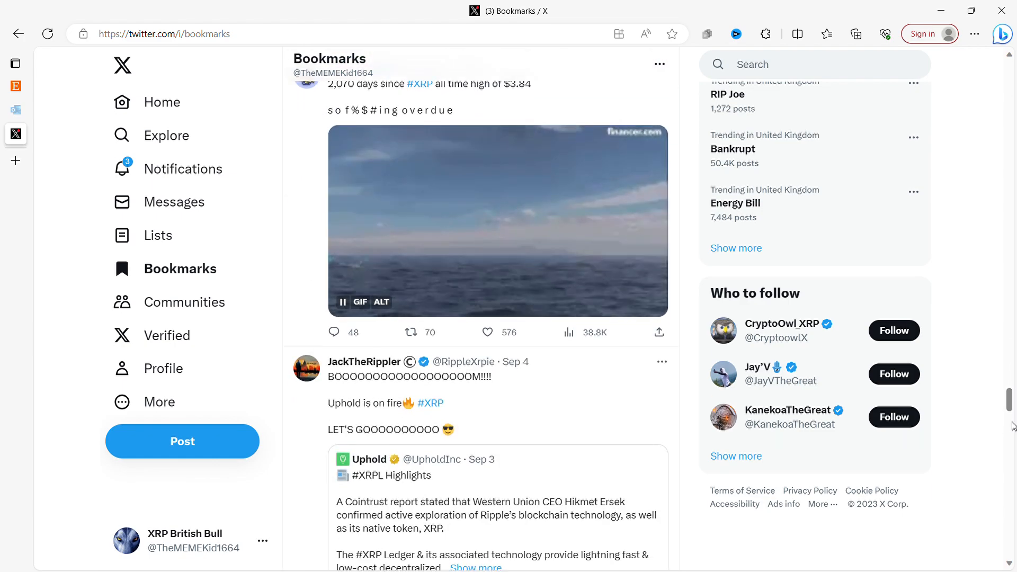
scroll("down", 3)
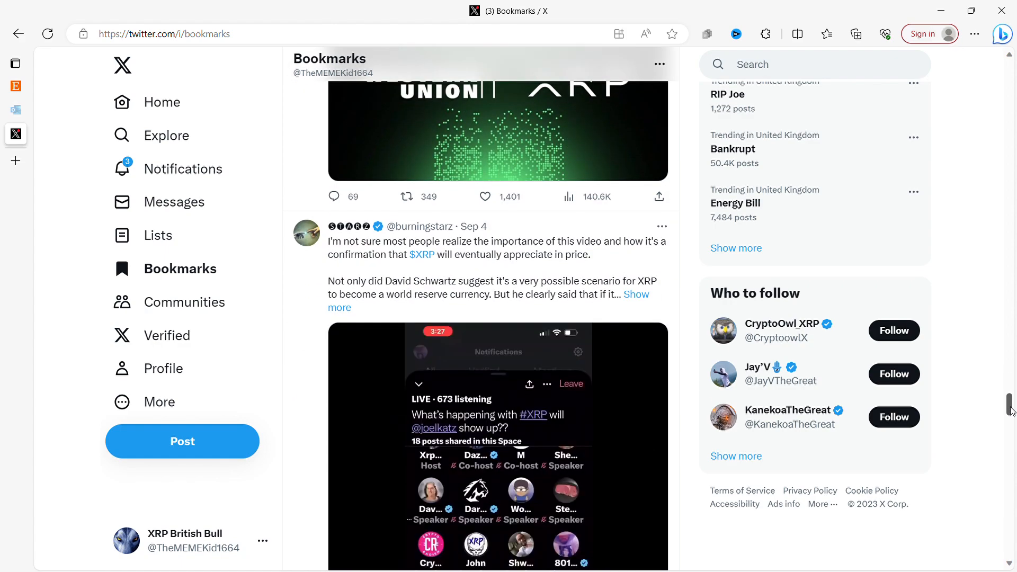
scroll("down", 3)
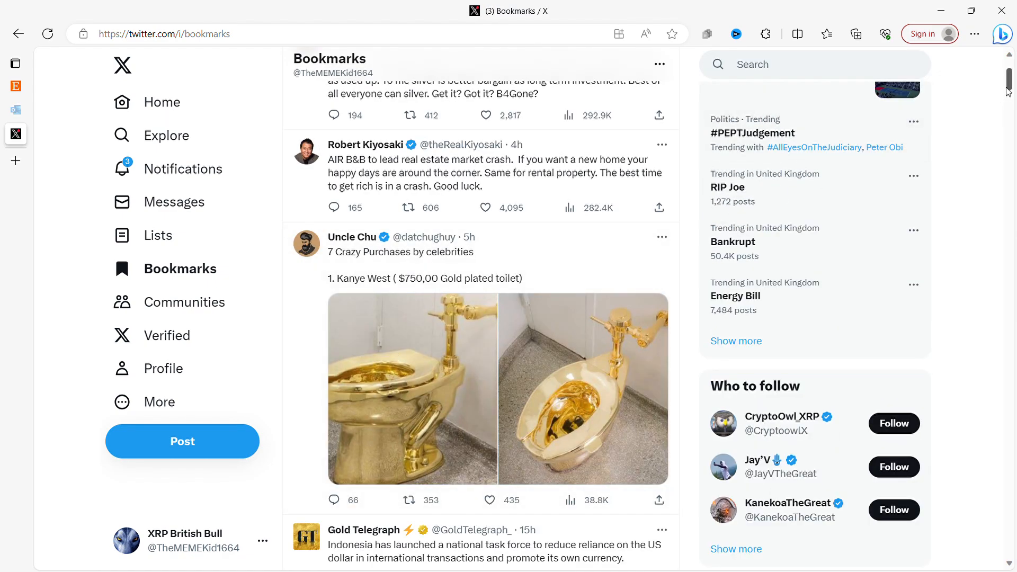
scroll("down", 3)
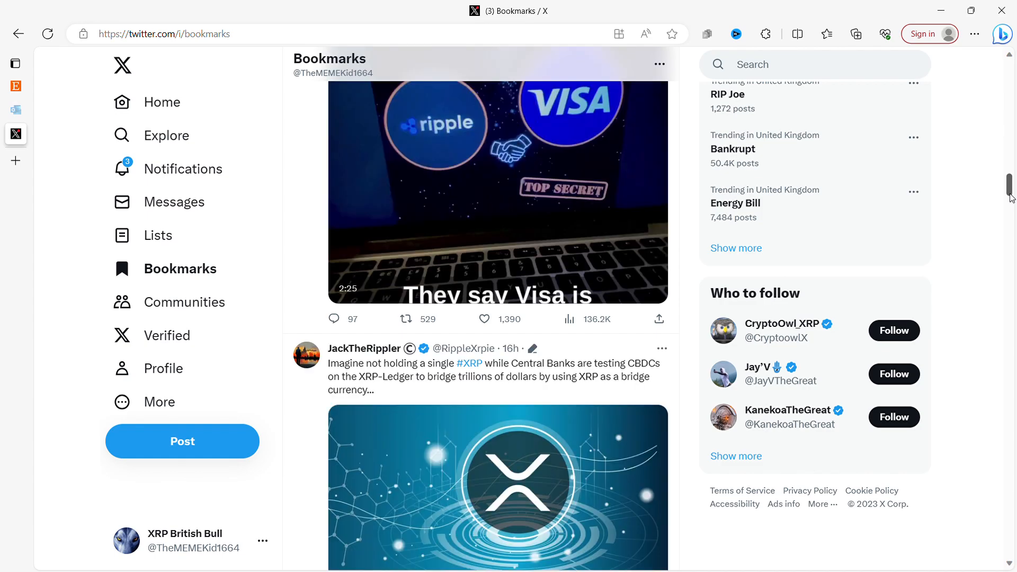
scroll("down", 3)
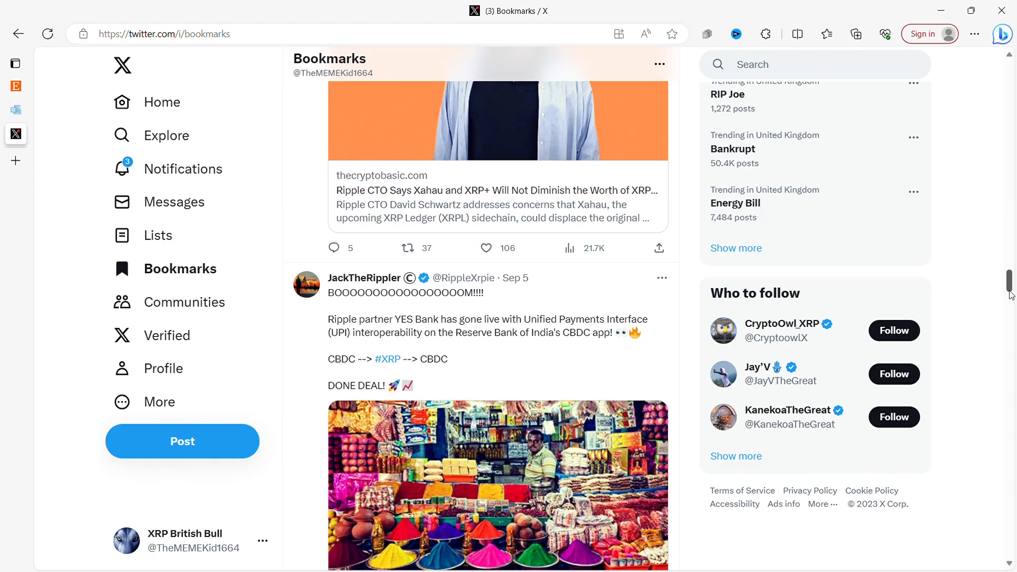
scroll("down", 3)
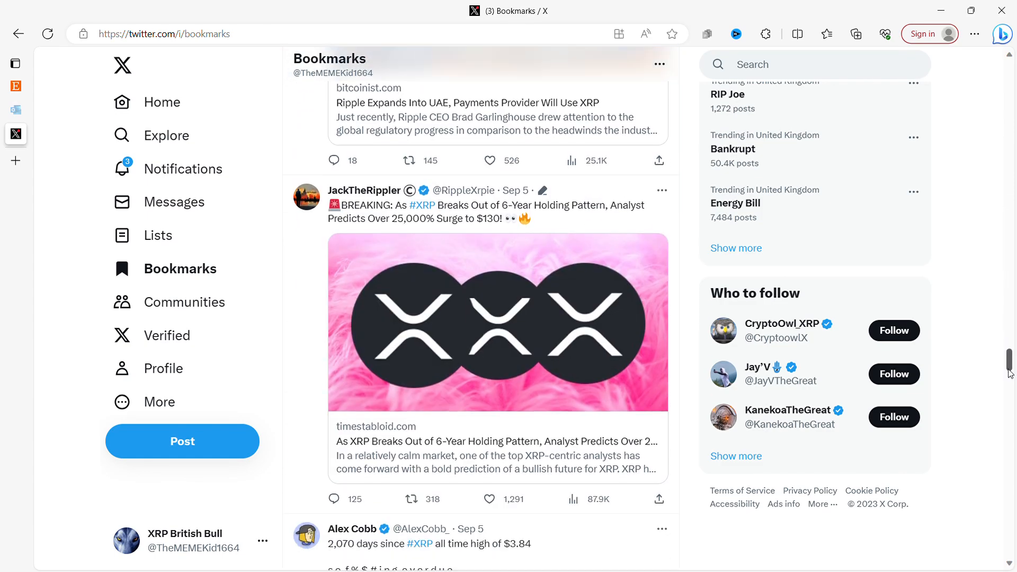
scroll("down", 3)
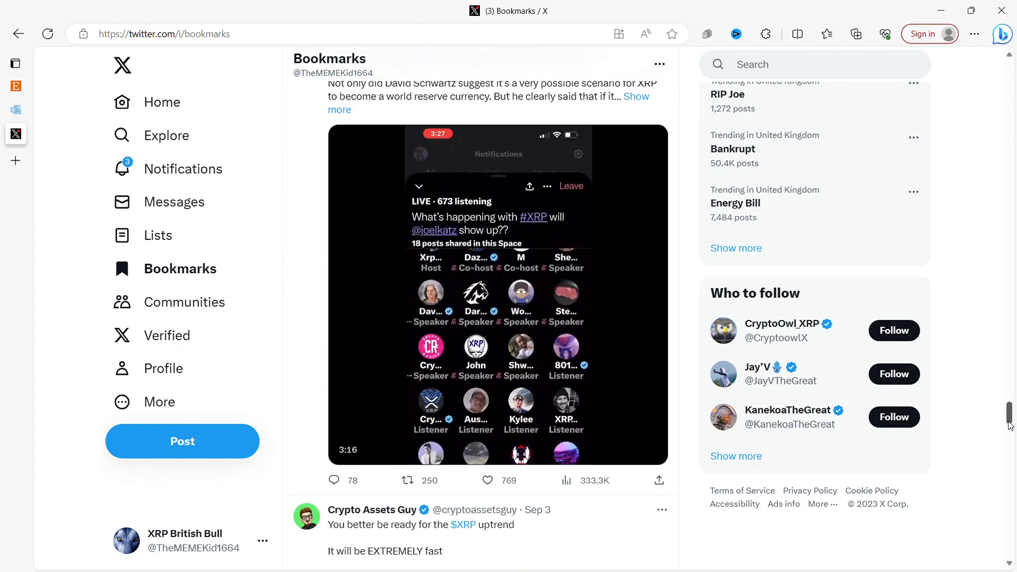
left_click(497, 291)
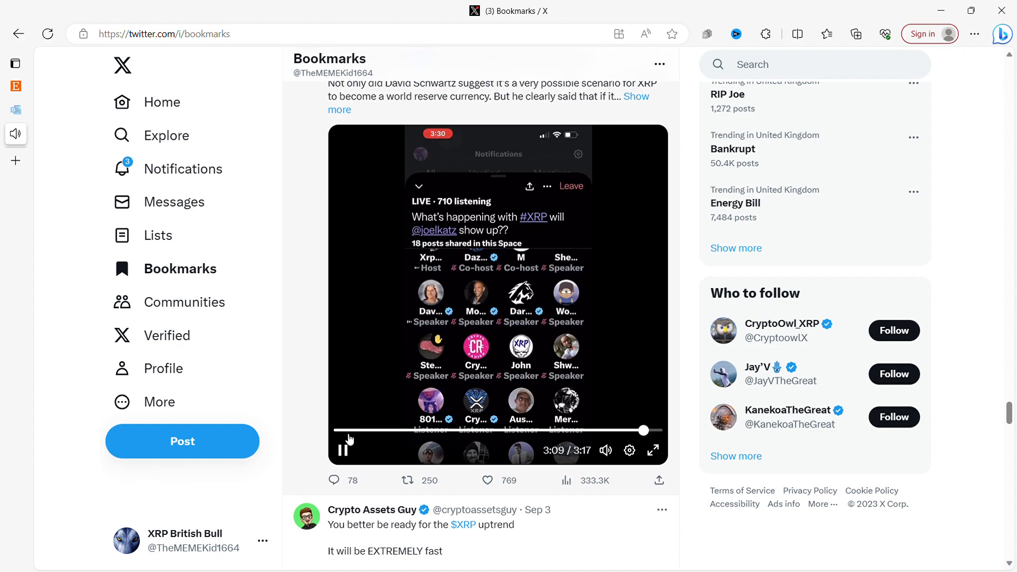
Step: Pause the Space video at 3:10 and return toward the Kiyosaki and Uncle Chu posts
left_click(343, 450)
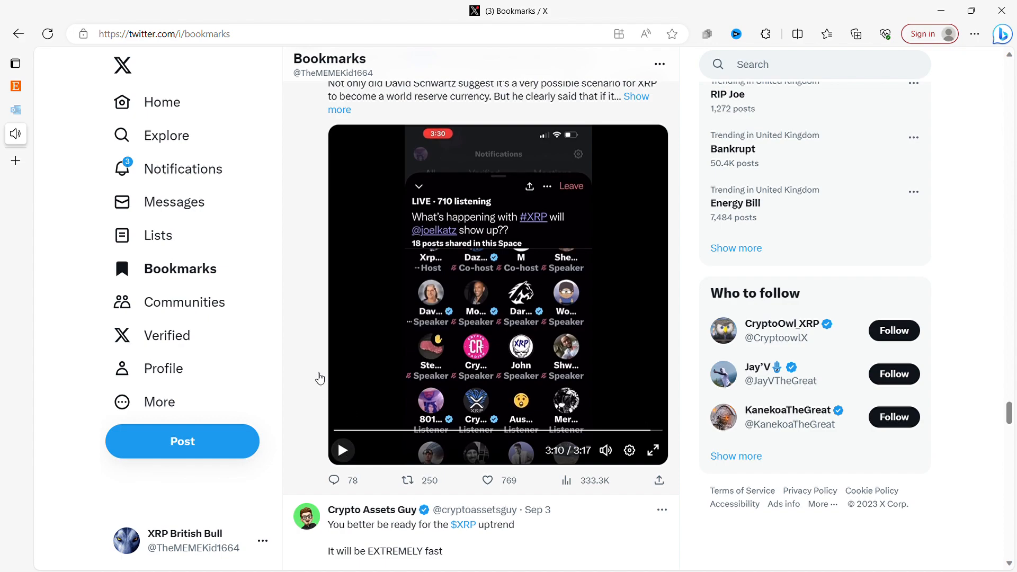
mouse_move(310, 341)
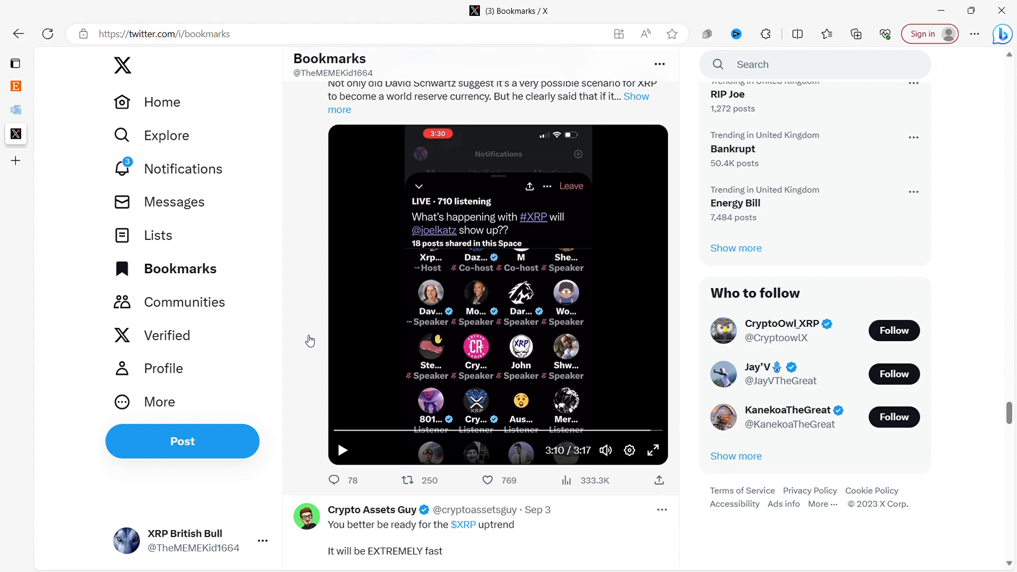
scroll("down", 3)
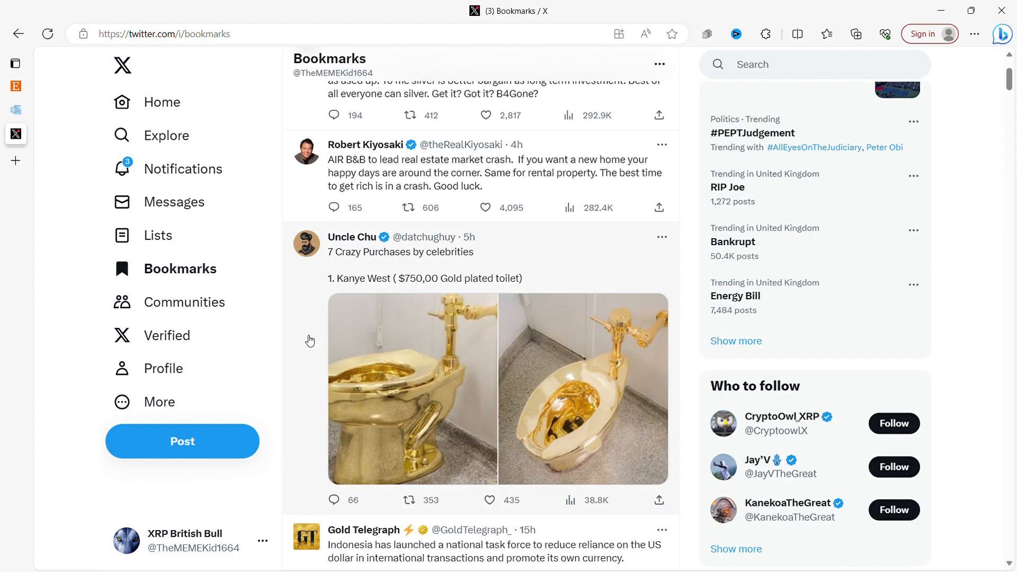